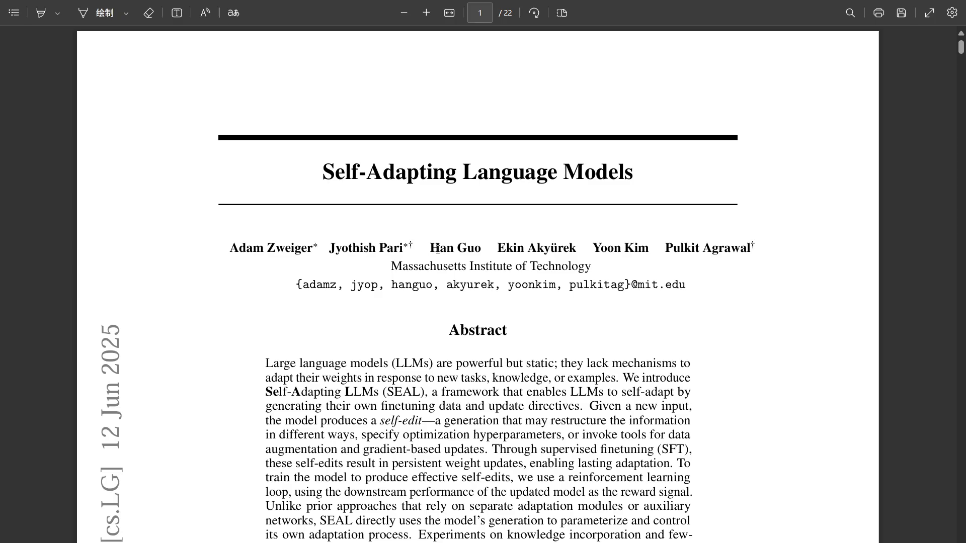
pyautogui.moveTo(405, 312)
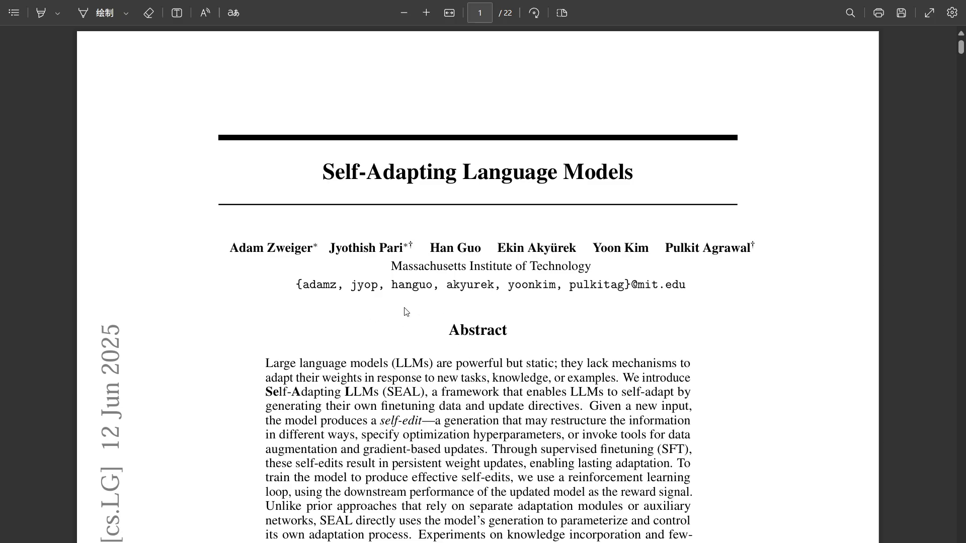
pyautogui.moveTo(403, 395)
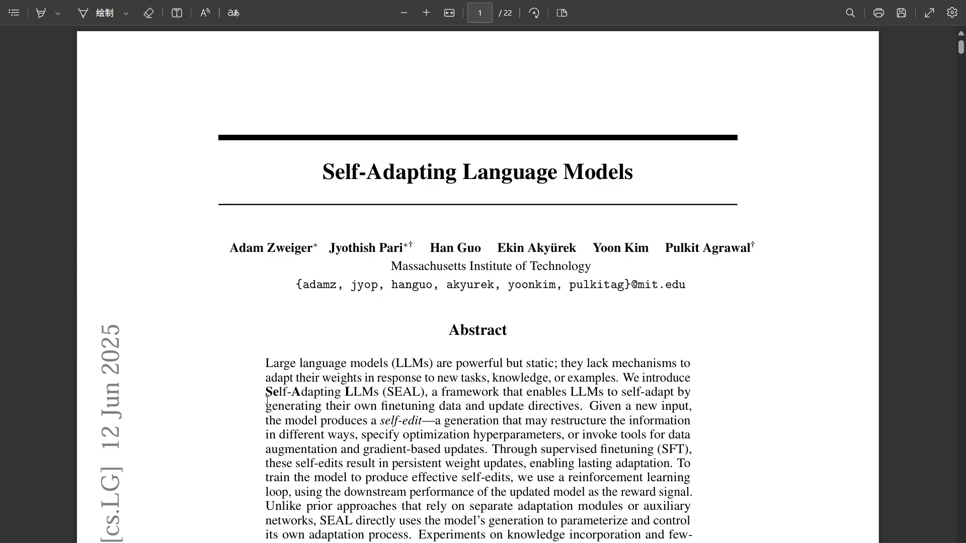
# - Select the Highlight tool to mark 'Self-Adapting LLMs (SEAL)' in the abstract in yellow
pyautogui.click(40, 12)
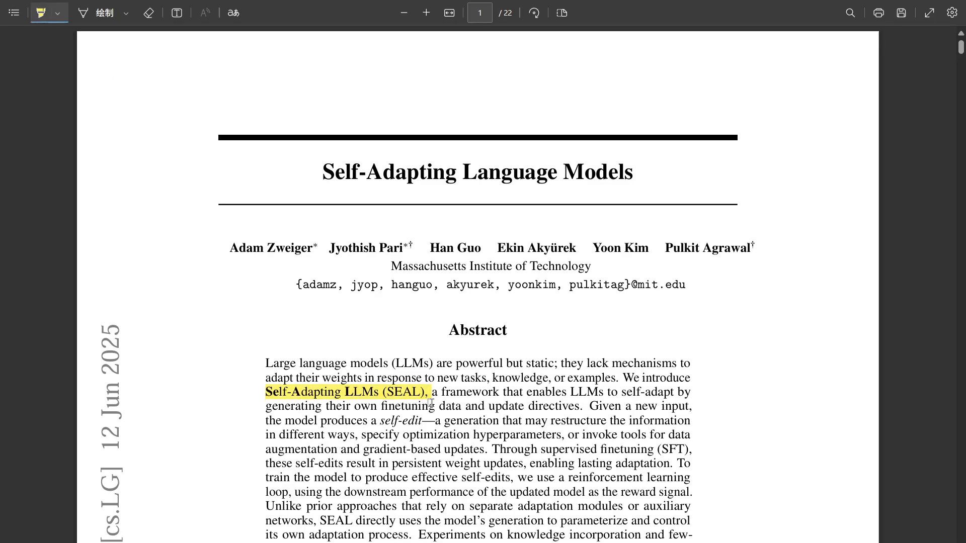
pyautogui.moveTo(420, 372)
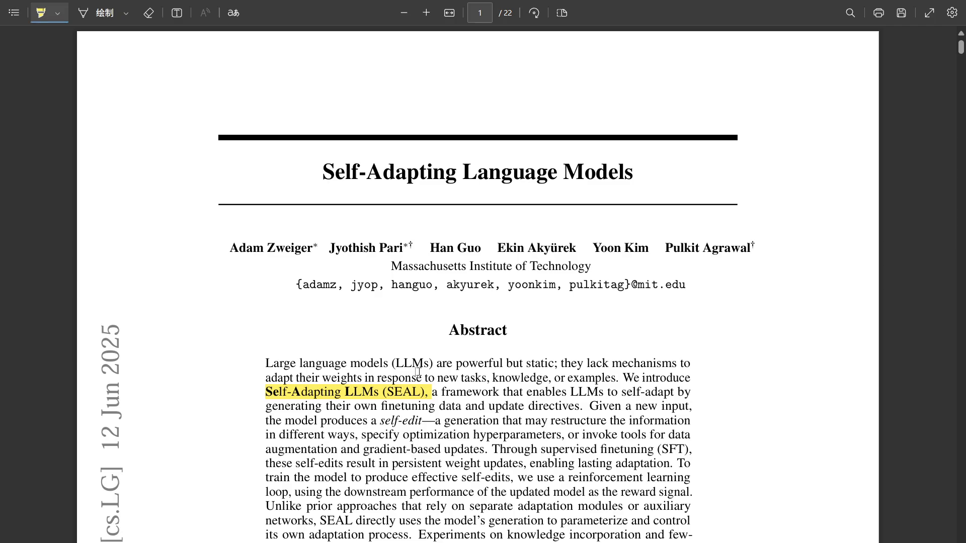
pyautogui.moveTo(517, 487)
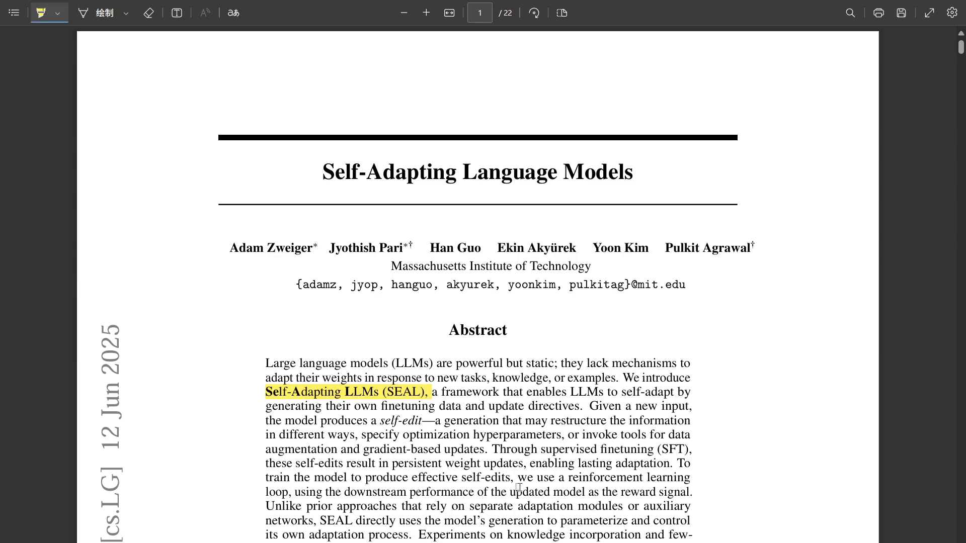
pyautogui.moveTo(493, 465)
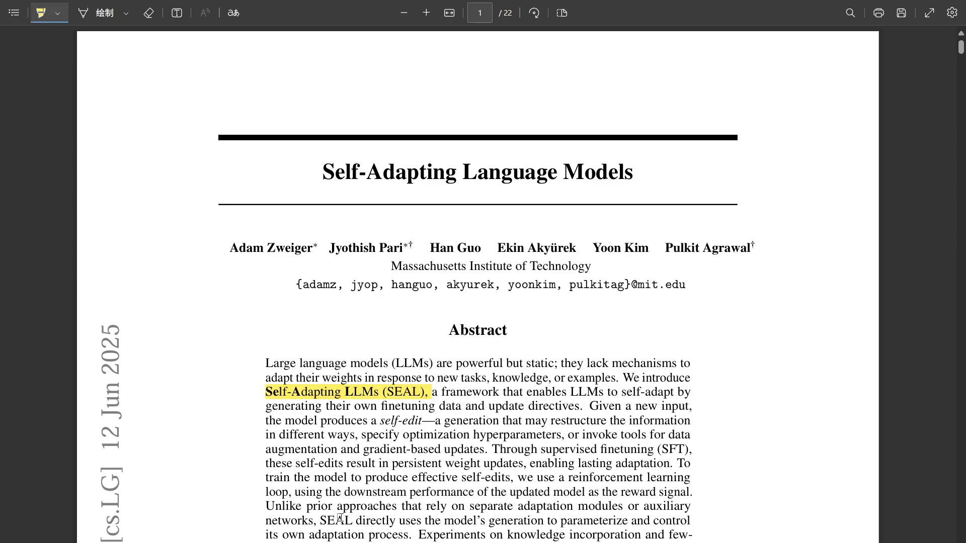
# - Scroll down from the abstract toward Figure 1's SEAL overview on page 2
pyautogui.scroll(-3)
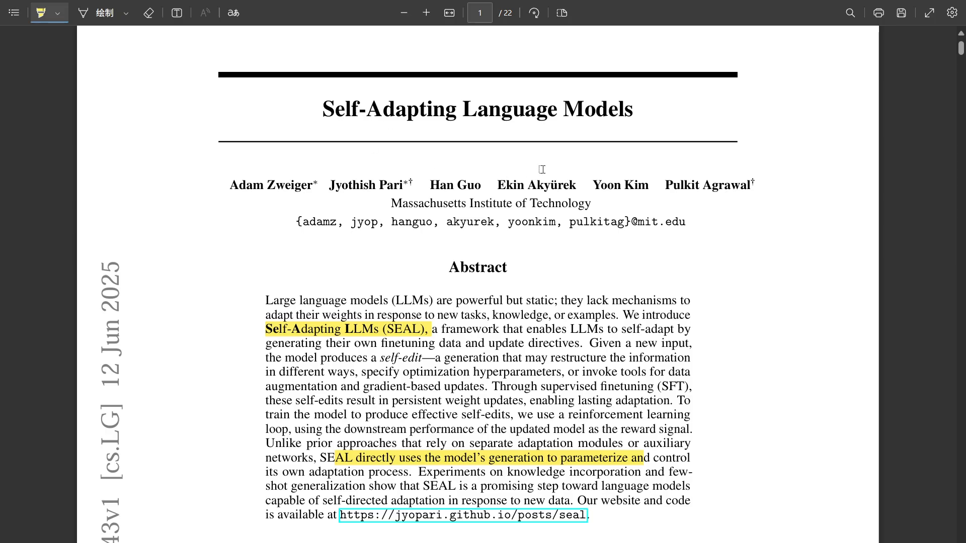
pyautogui.moveTo(541, 170)
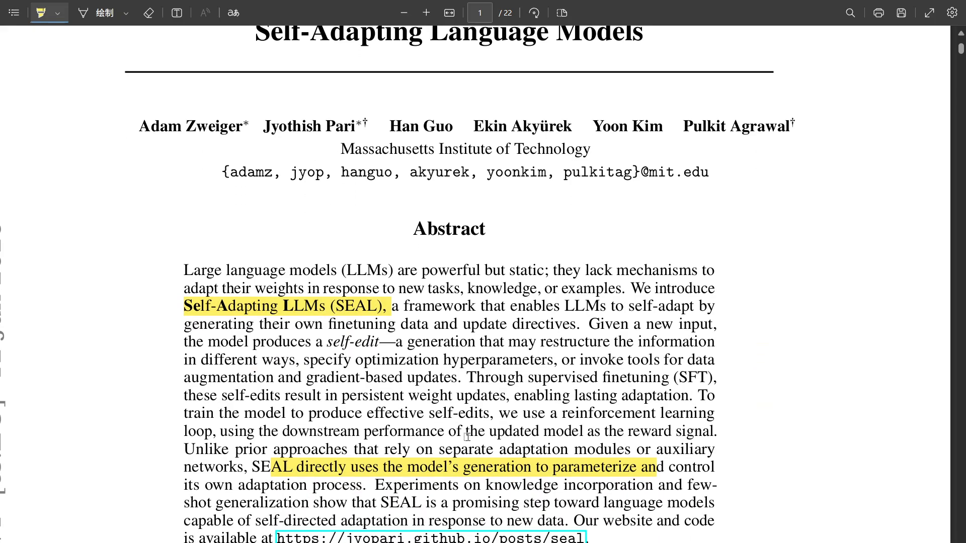
pyautogui.scroll(-3)
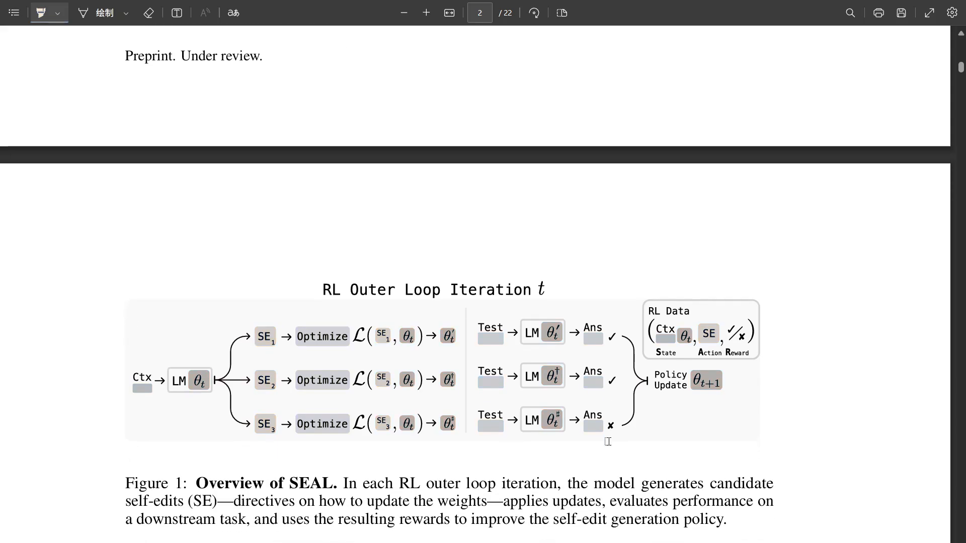
pyautogui.scroll(-3)
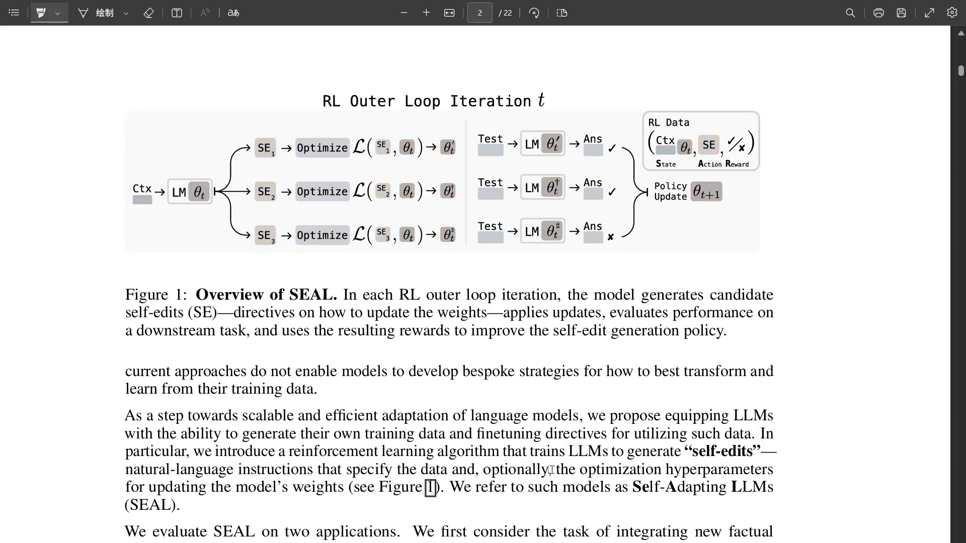
pyautogui.moveTo(439, 480)
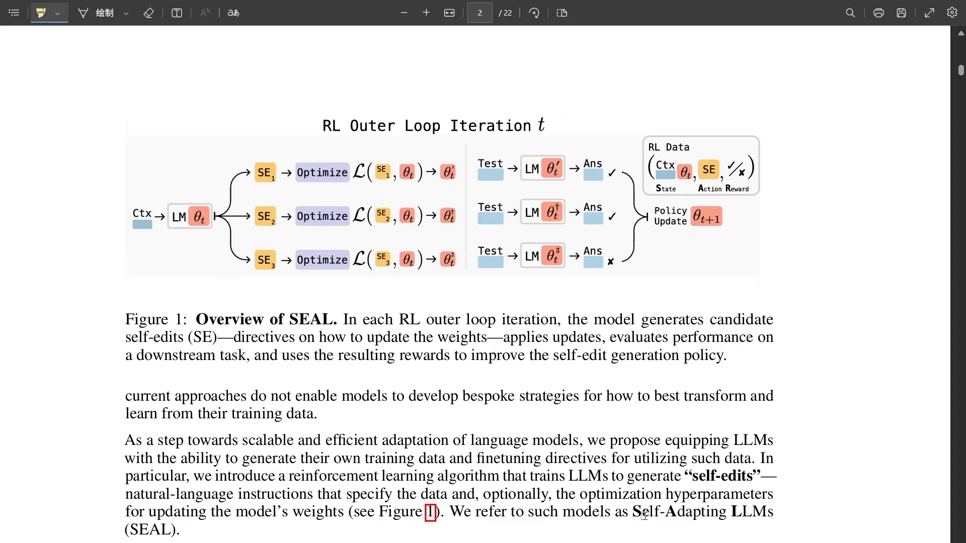
pyautogui.scroll(-3)
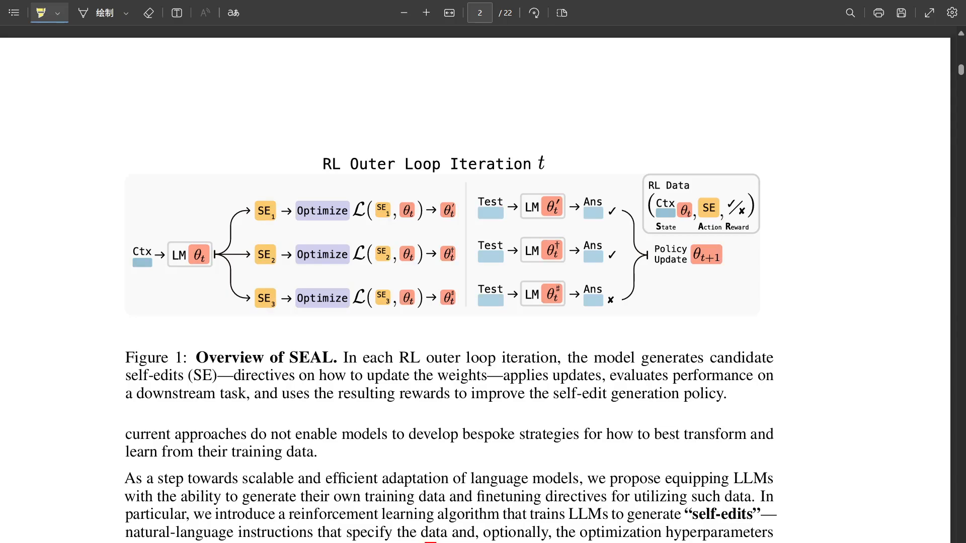
# - Scroll past Related Work and Methods to Equation 1 and Algorithm 1 on page 4
pyautogui.scroll(-3)
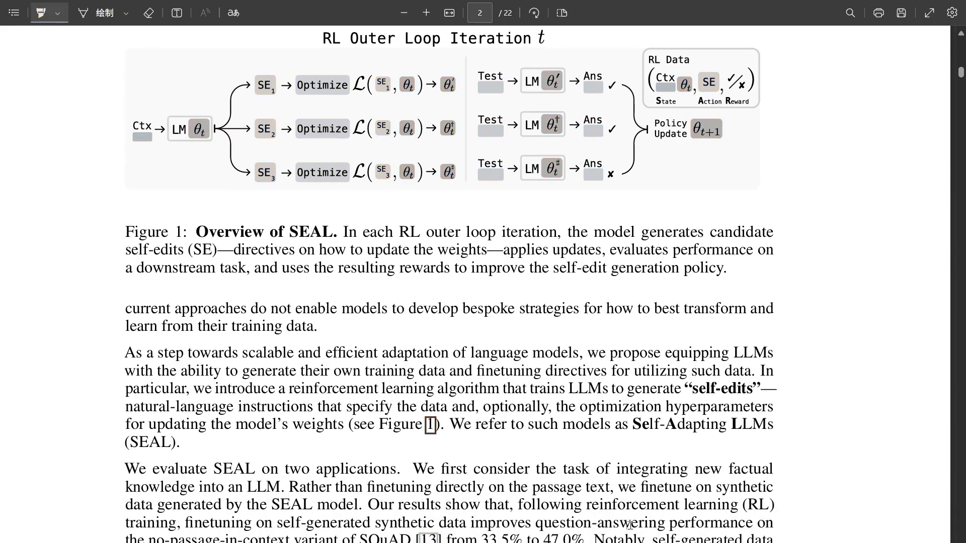
pyautogui.scroll(-3)
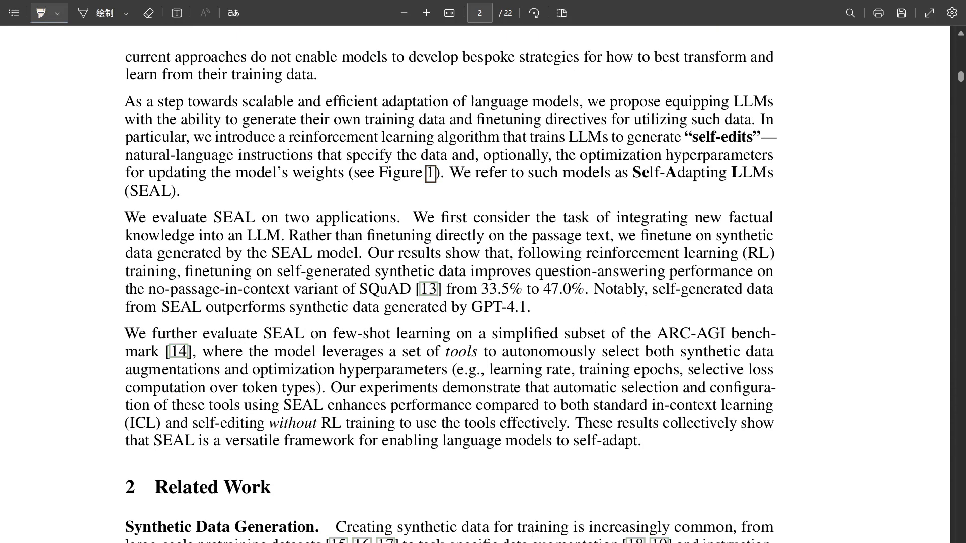
pyautogui.scroll(-3)
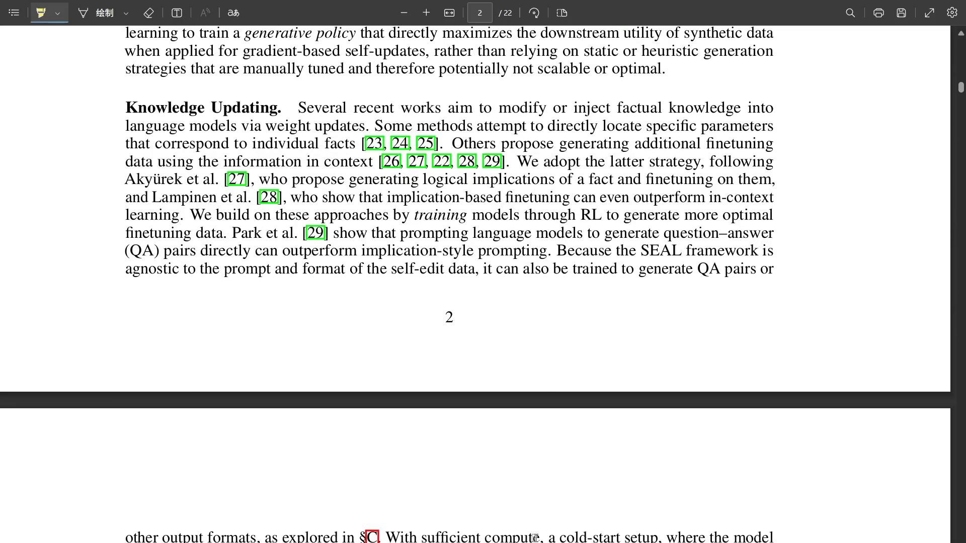
pyautogui.scroll(-3)
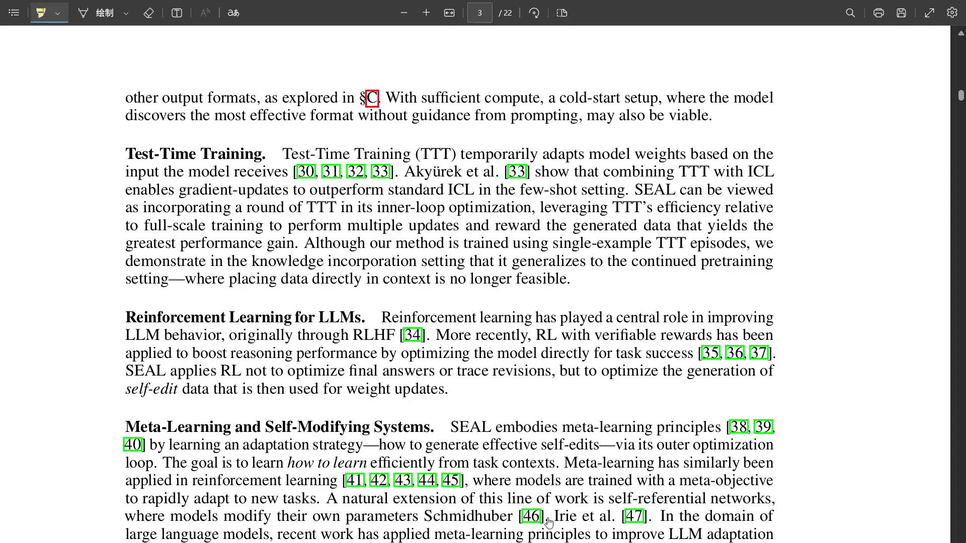
pyautogui.scroll(-3)
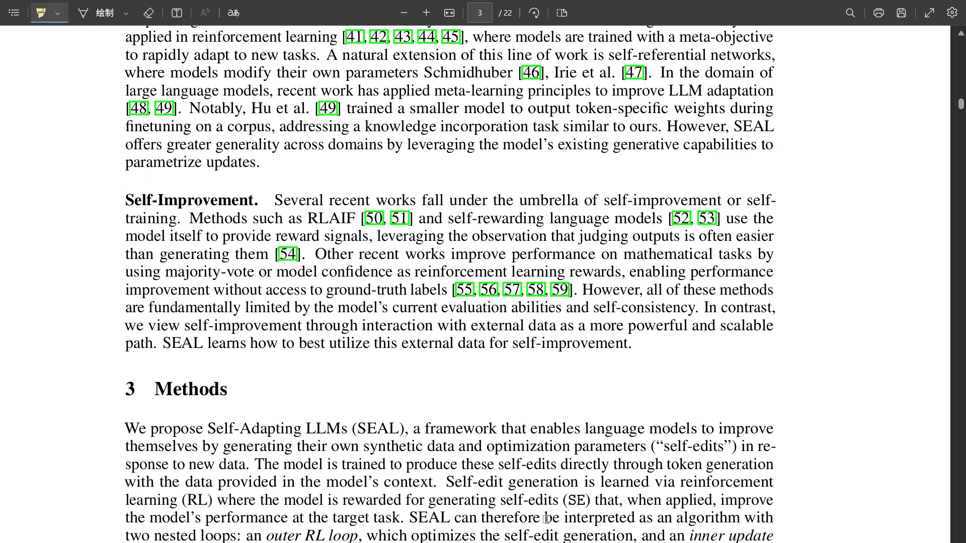
pyautogui.scroll(-3)
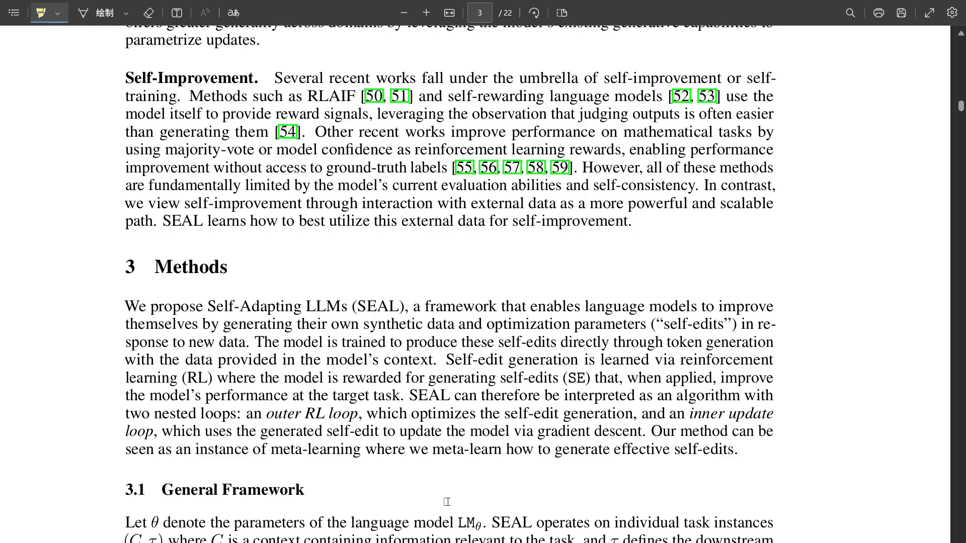
pyautogui.scroll(-3)
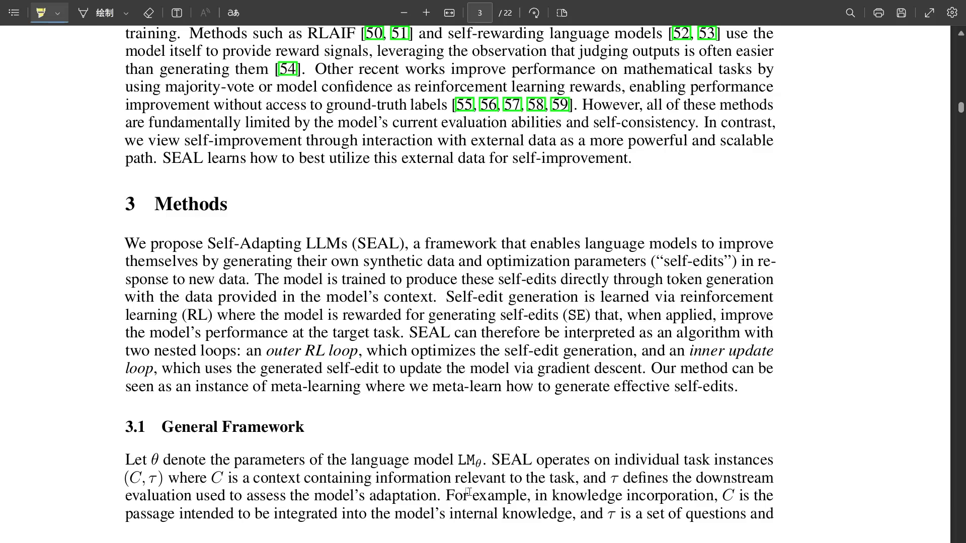
pyautogui.moveTo(461, 484)
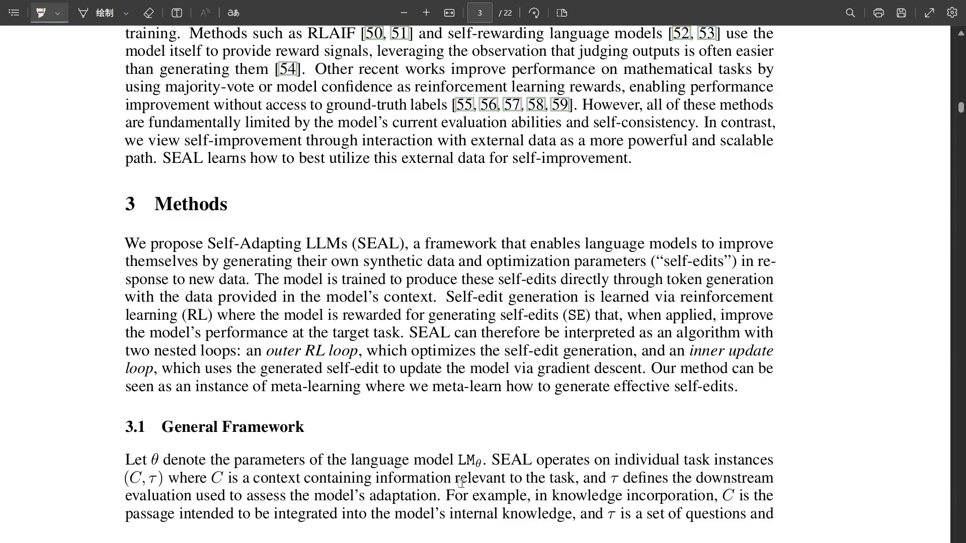
pyautogui.scroll(-3)
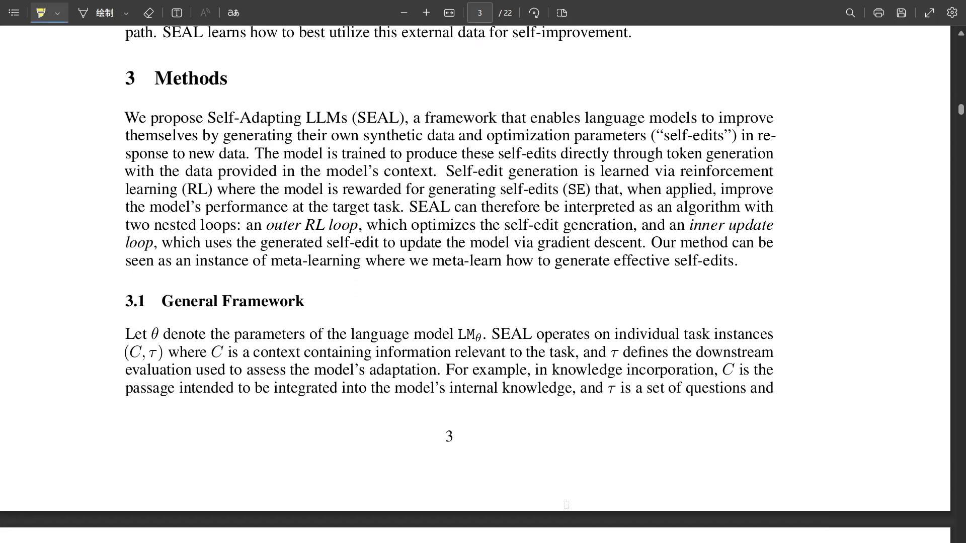
pyautogui.scroll(-3)
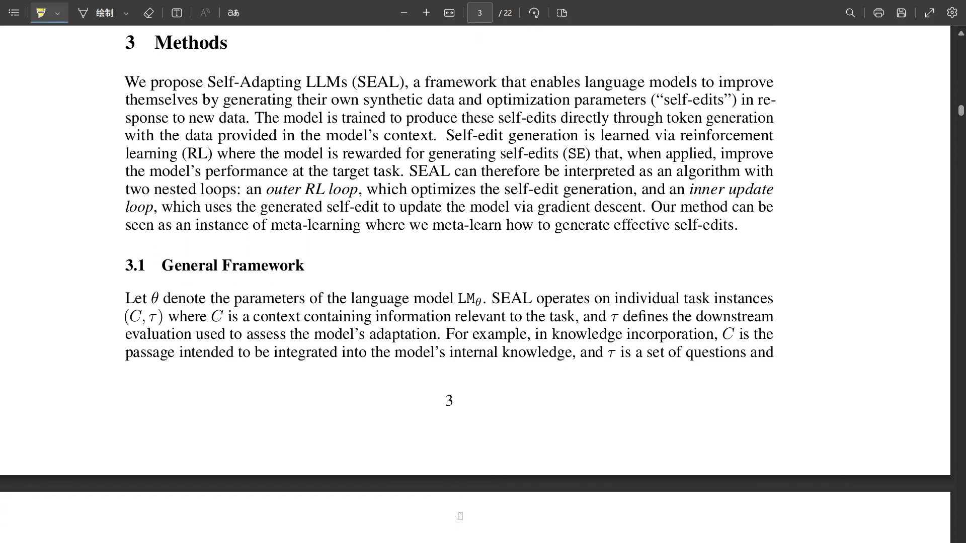
pyautogui.scroll(-3)
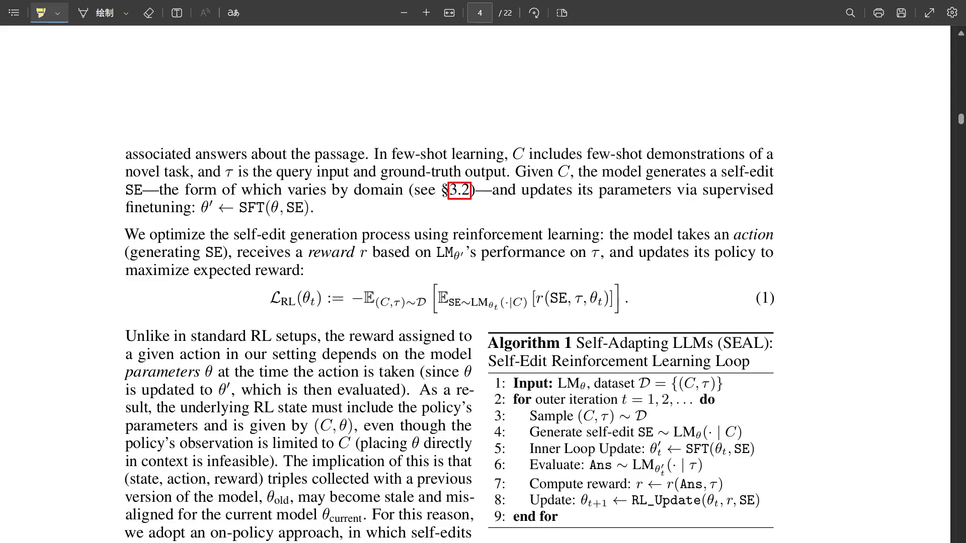
# - Scroll through page 4's ReST-EM derivation down to Section 3.2 on page 5
pyautogui.scroll(-3)
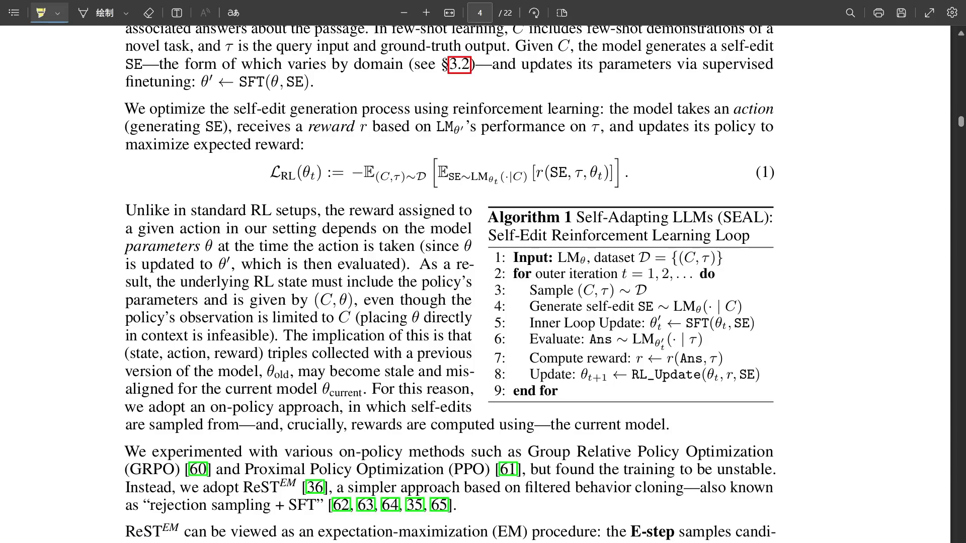
pyautogui.scroll(-3)
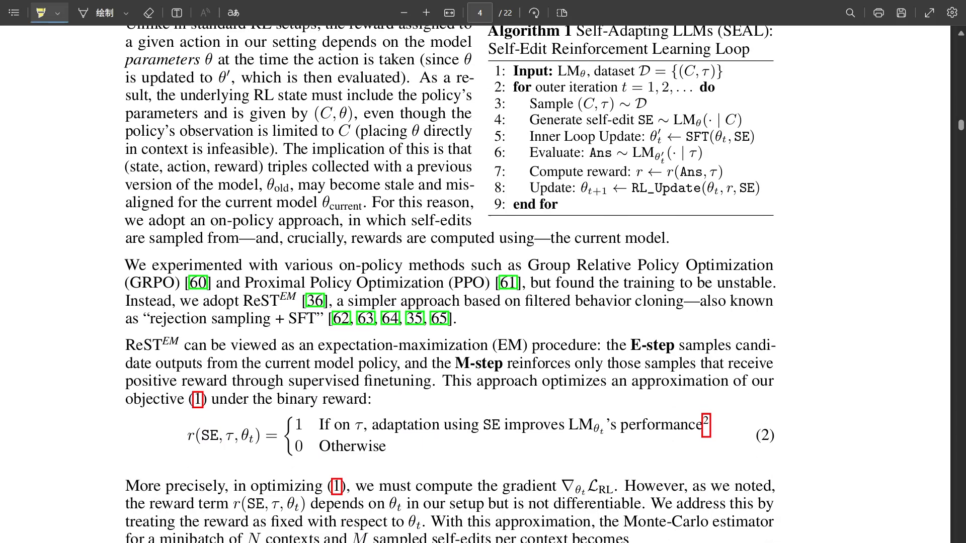
pyautogui.scroll(3)
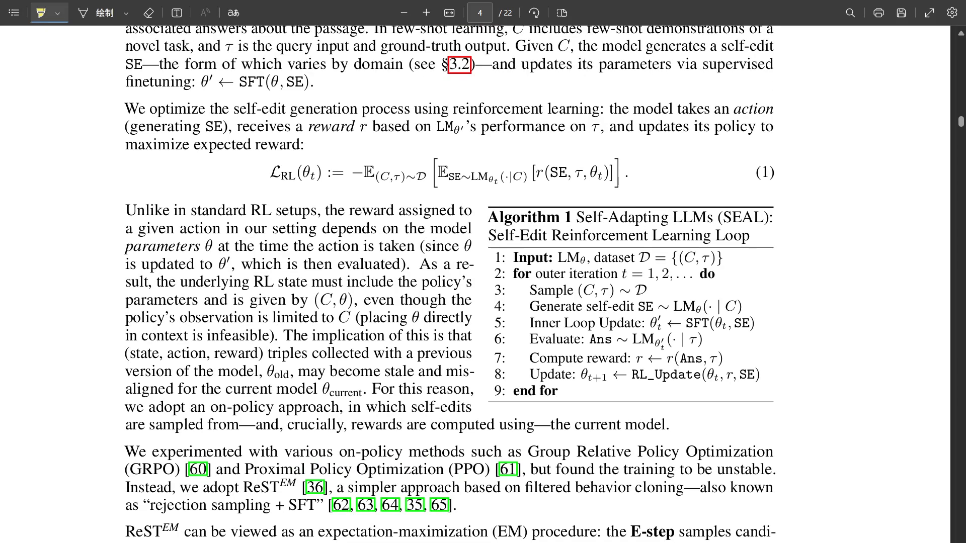
pyautogui.scroll(-3)
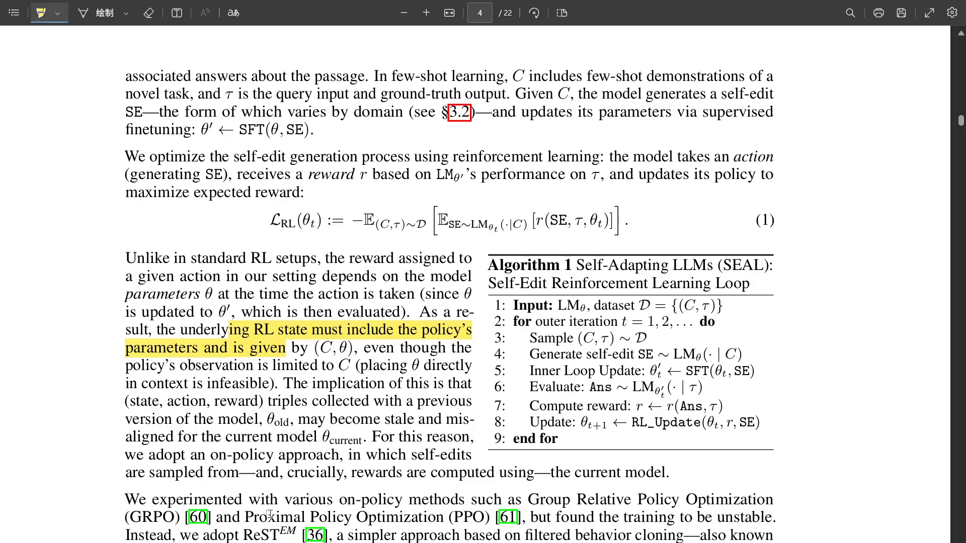
pyautogui.scroll(-3)
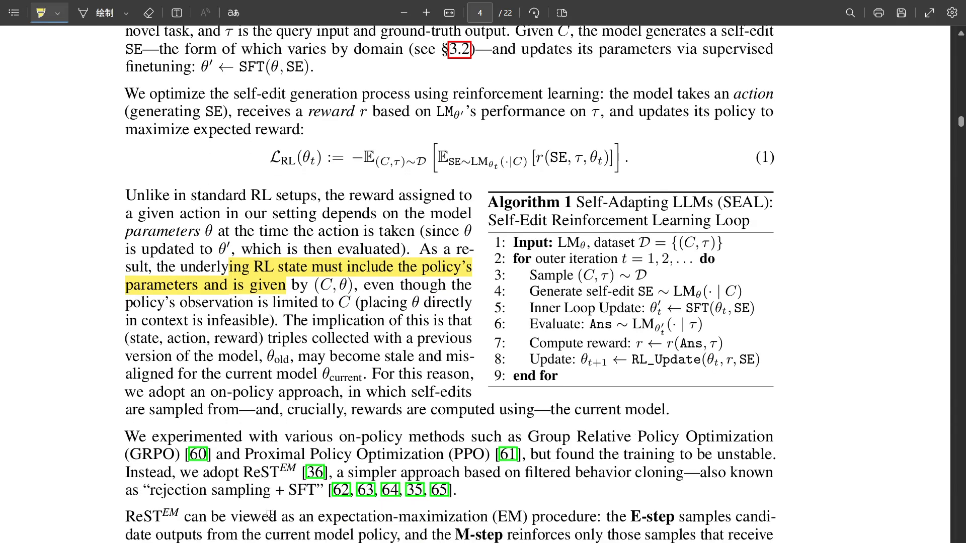
pyautogui.scroll(-3)
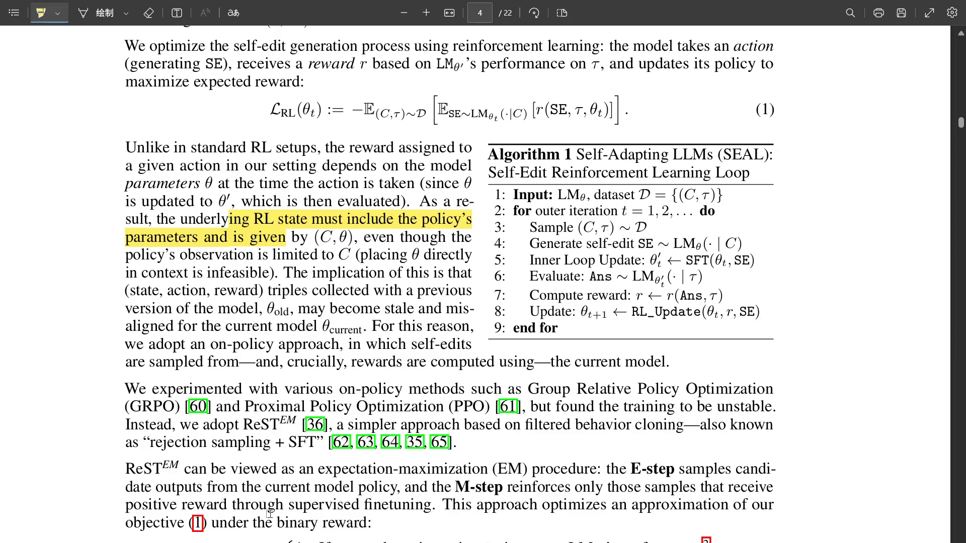
pyautogui.scroll(-3)
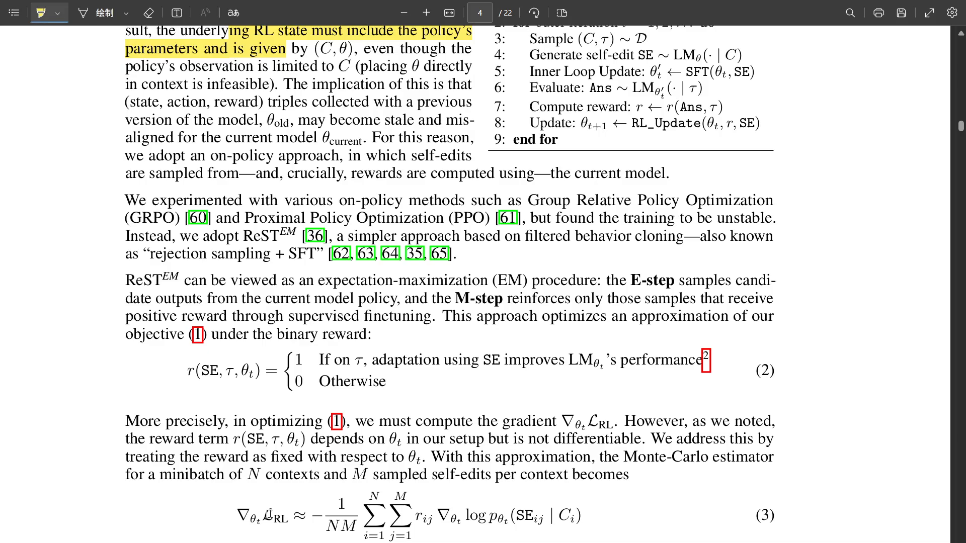
pyautogui.scroll(3)
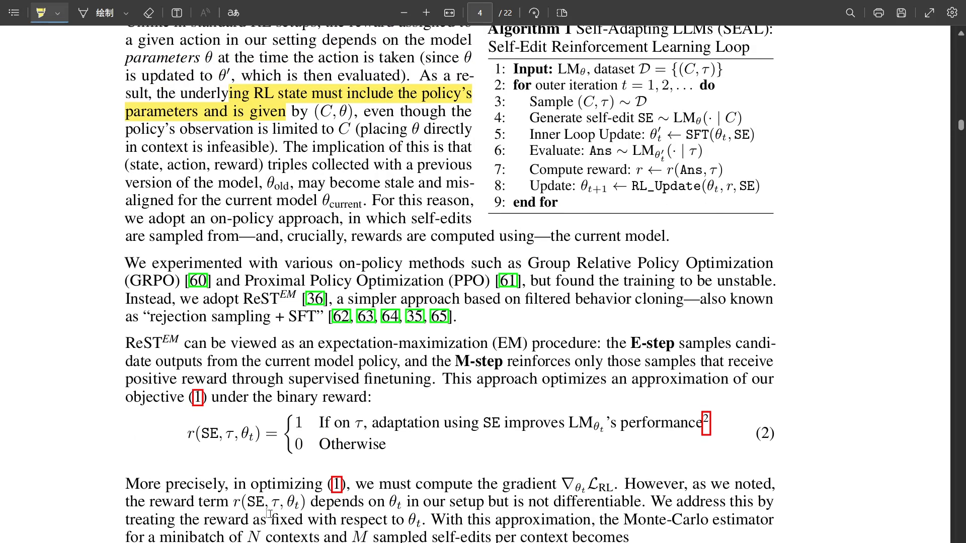
pyautogui.scroll(-3)
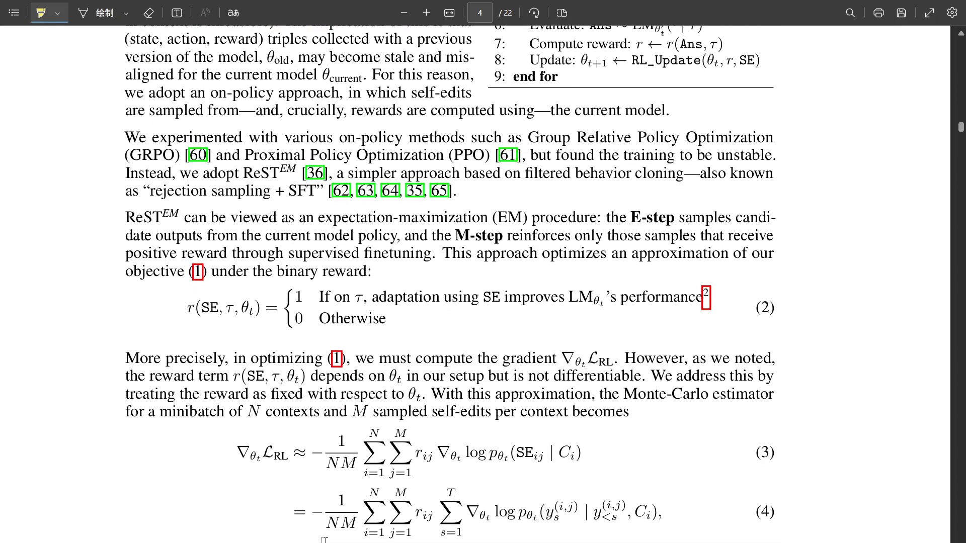
pyautogui.scroll(-3)
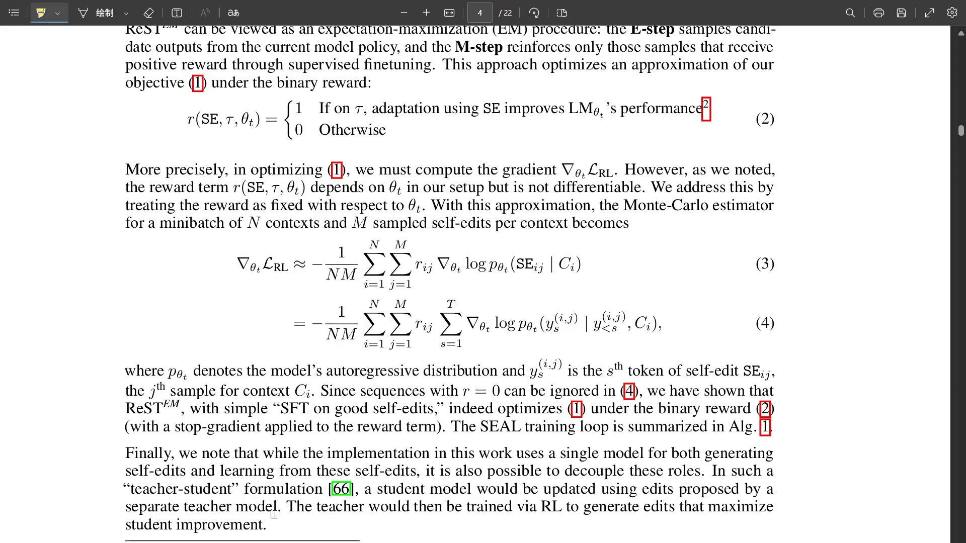
pyautogui.scroll(-3)
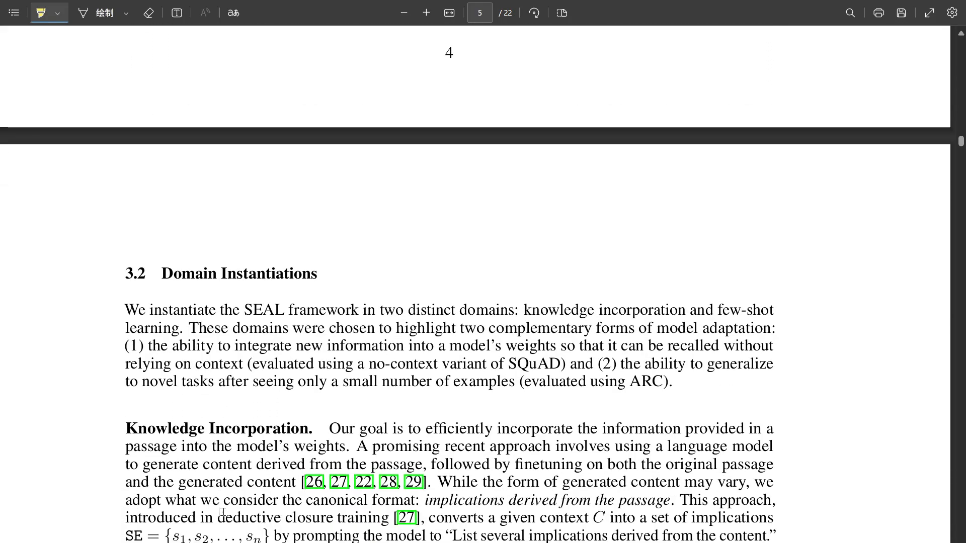
# - Scroll down page 5 to Figure 2 and the LoRA finetuning and RL training paragraphs
pyautogui.scroll(-3)
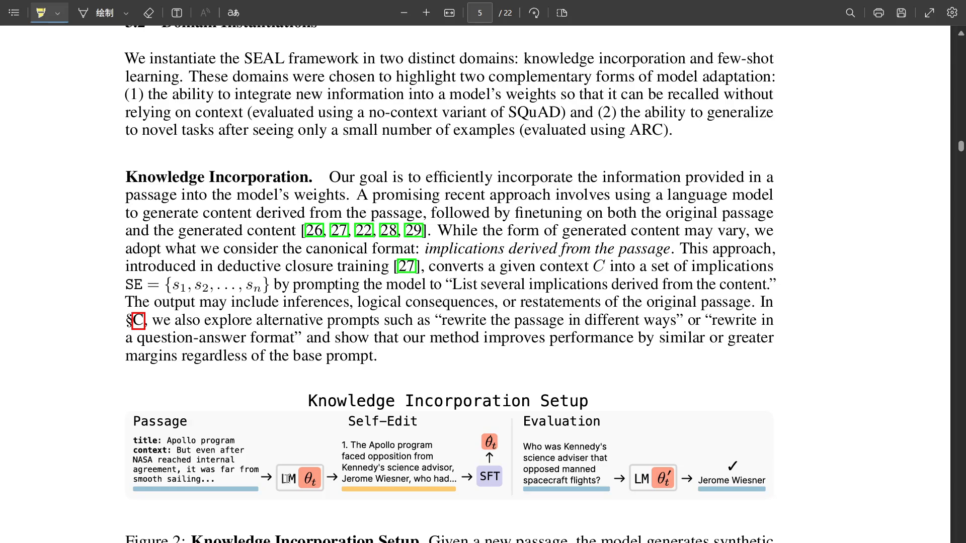
pyautogui.scroll(-3)
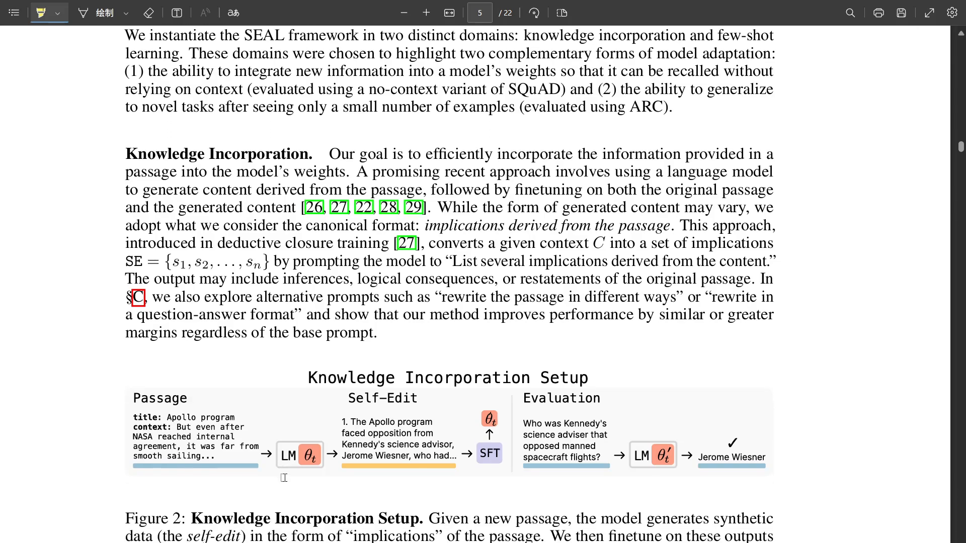
pyautogui.scroll(-3)
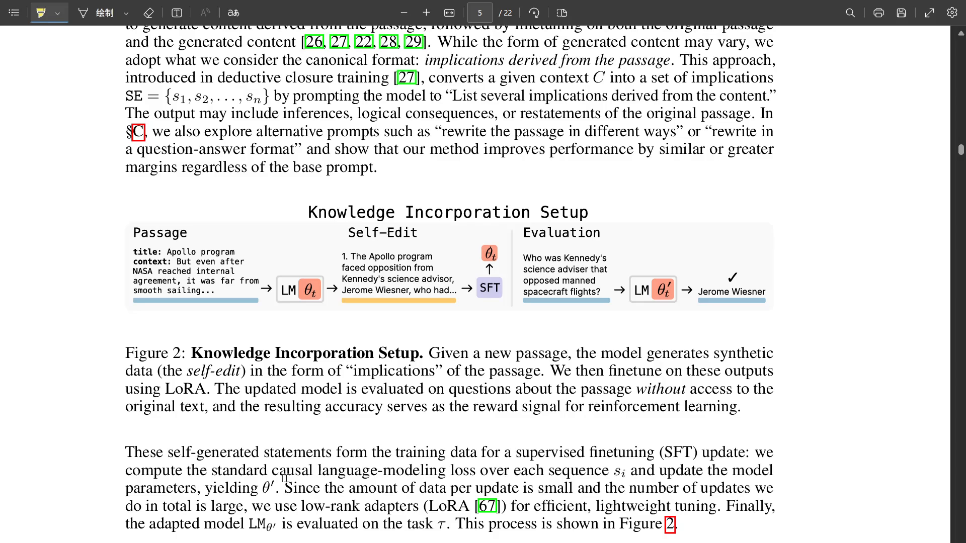
pyautogui.scroll(-3)
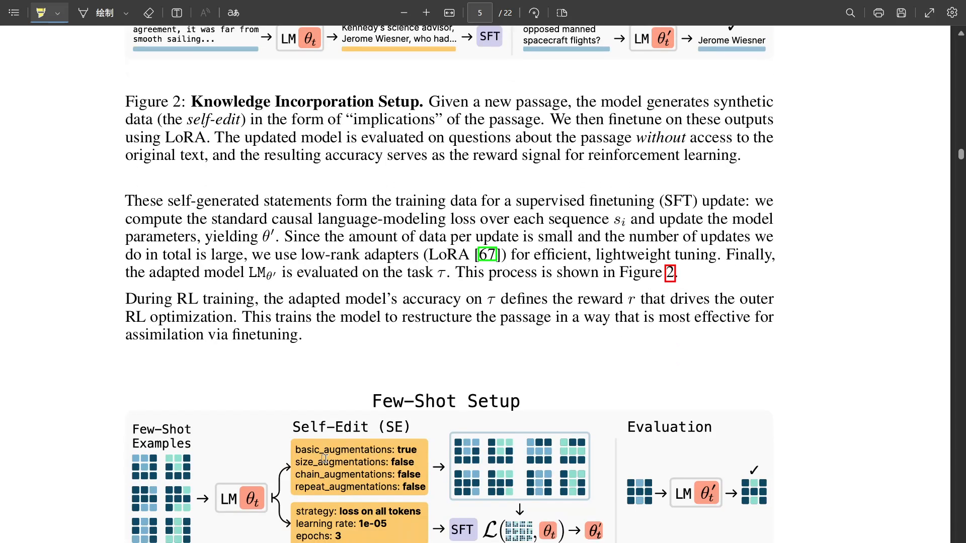
pyautogui.scroll(3)
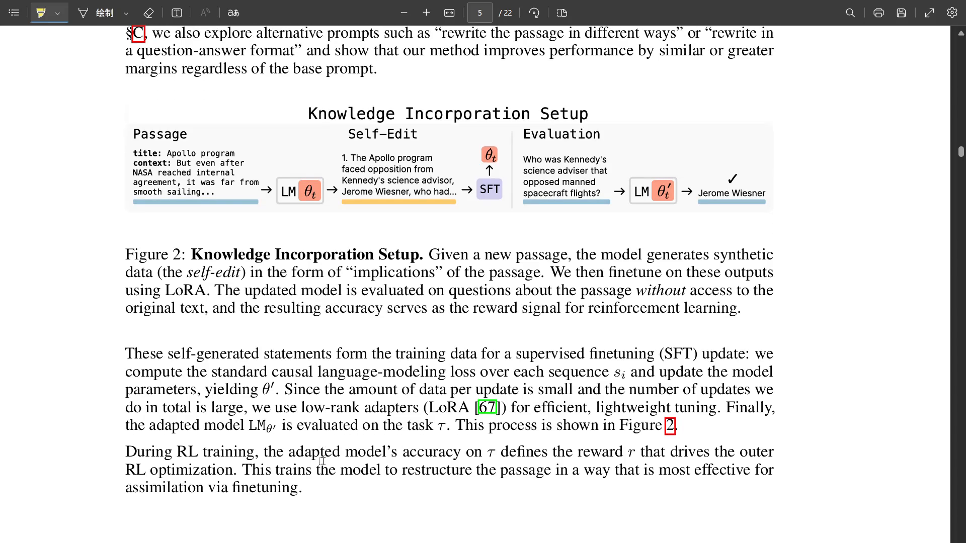
pyautogui.scroll(-3)
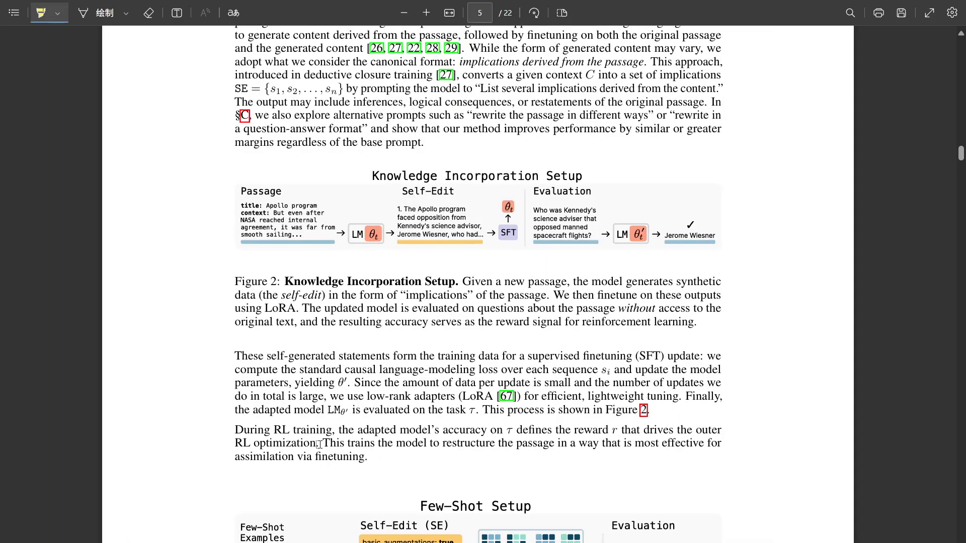
pyautogui.scroll(-3)
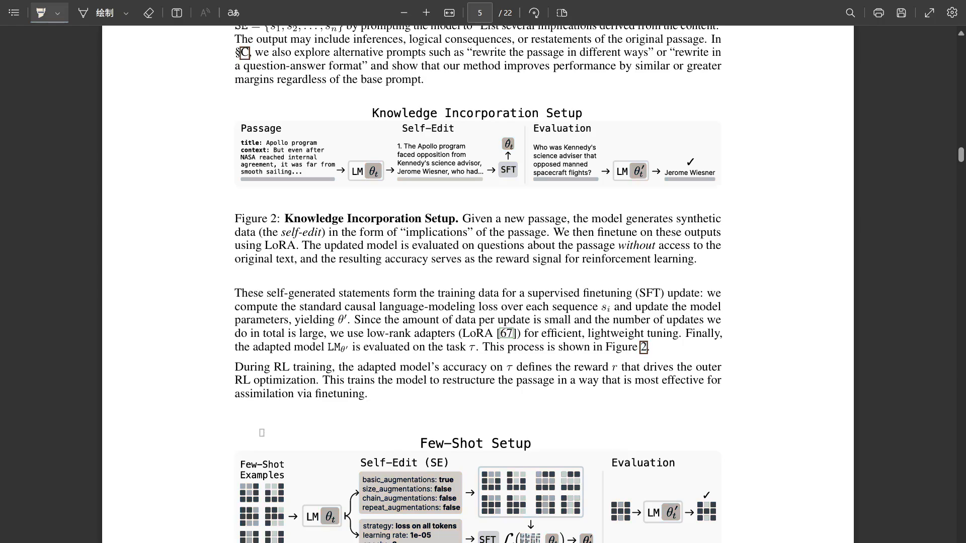
pyautogui.click(42, 12)
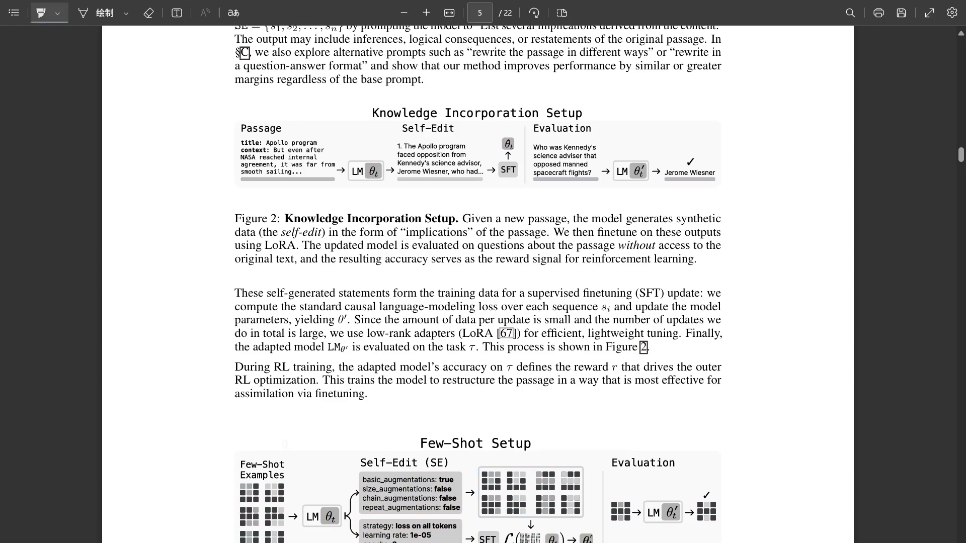
pyautogui.moveTo(397, 390)
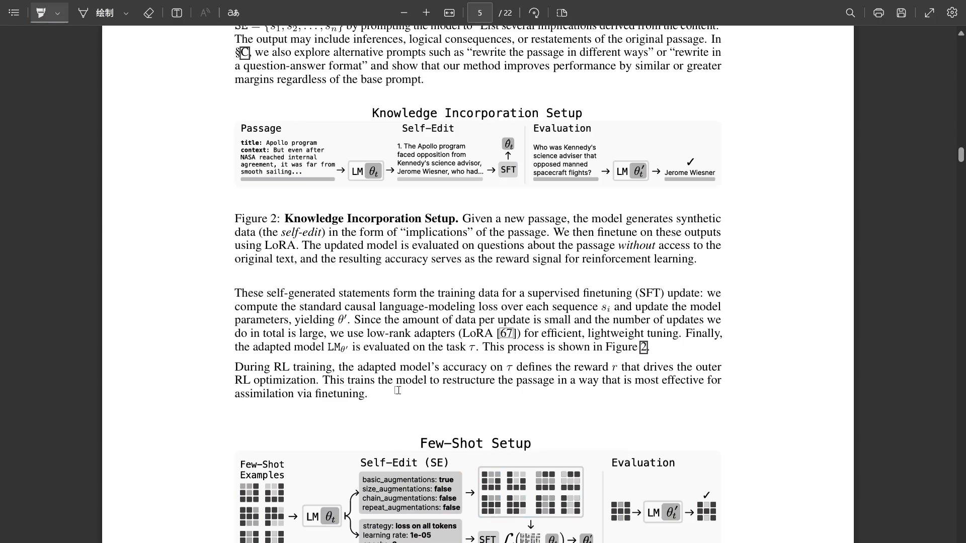
pyautogui.click(41, 12)
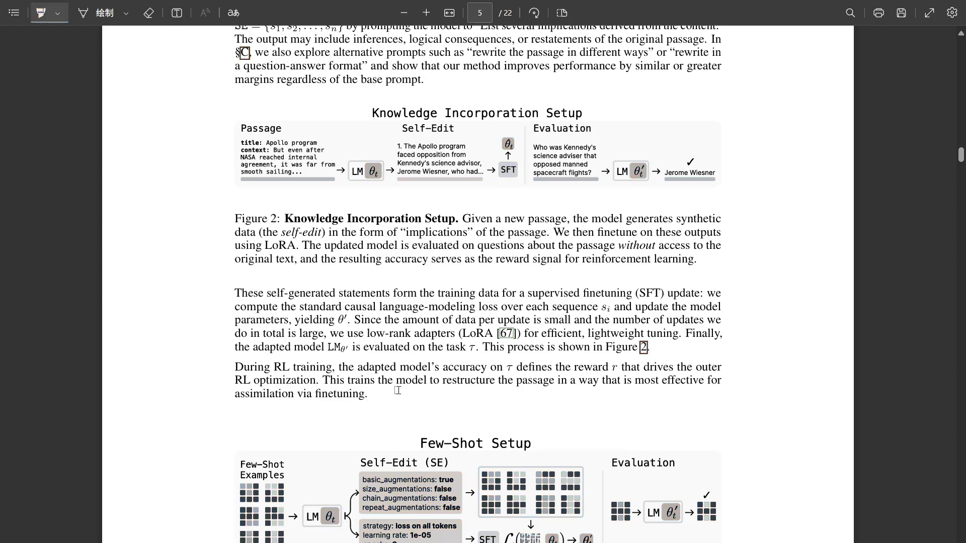
pyautogui.moveTo(399, 395)
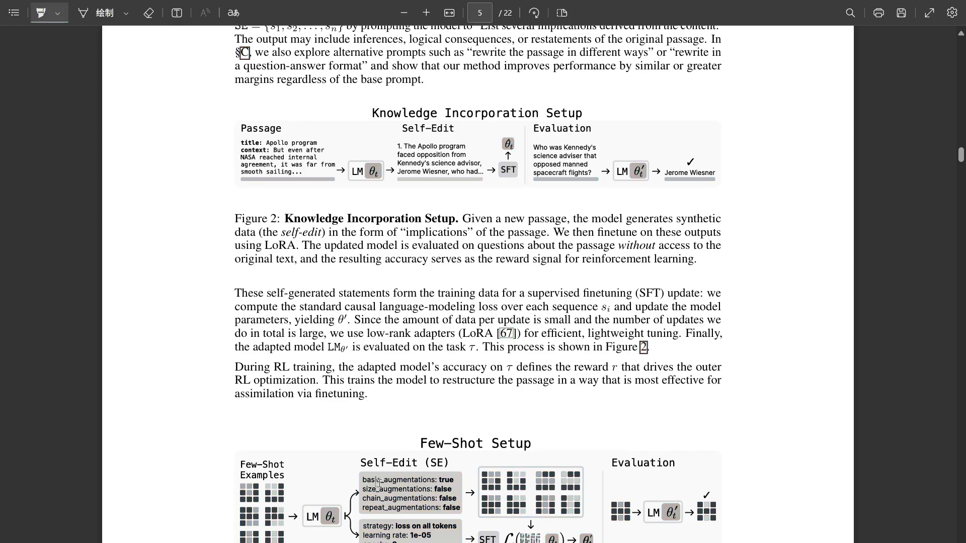
pyautogui.scroll(-3)
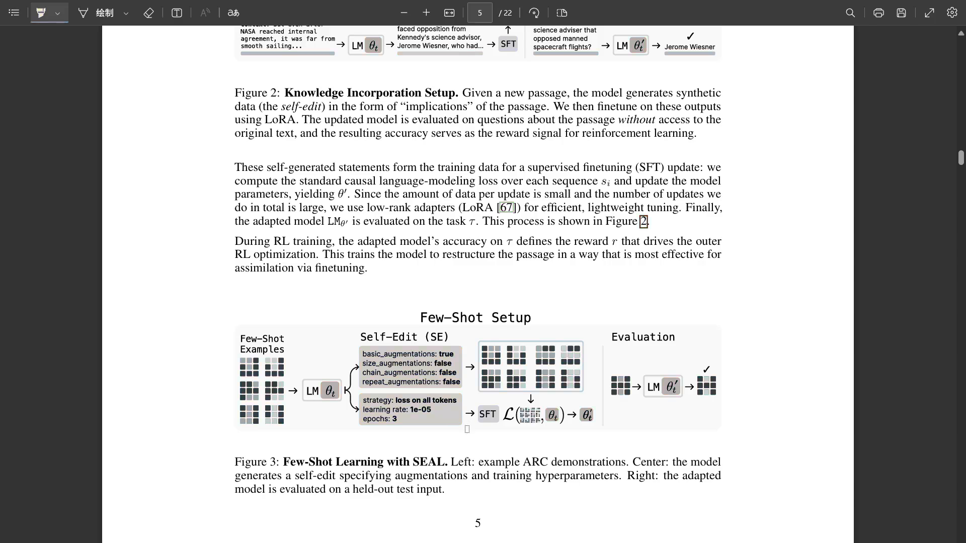
pyautogui.scroll(3)
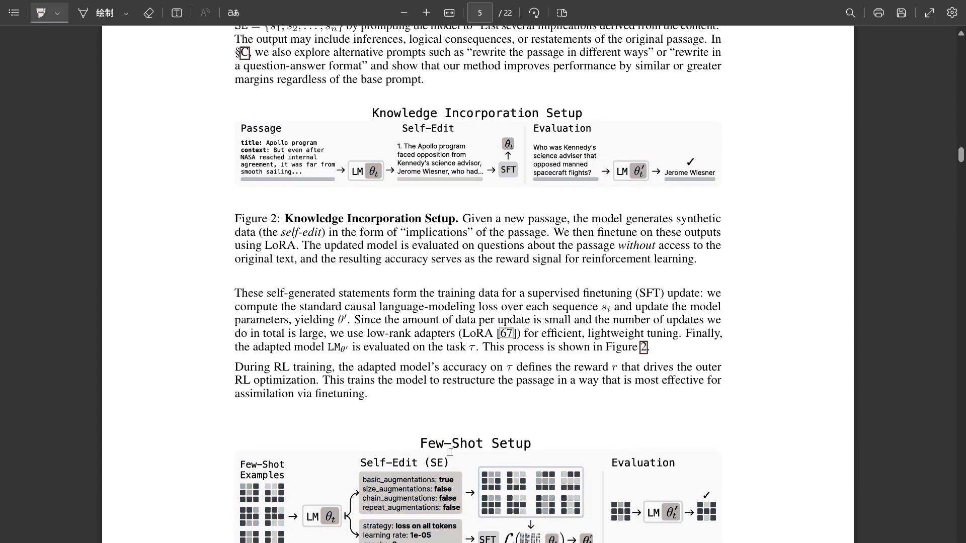
pyautogui.moveTo(489, 453)
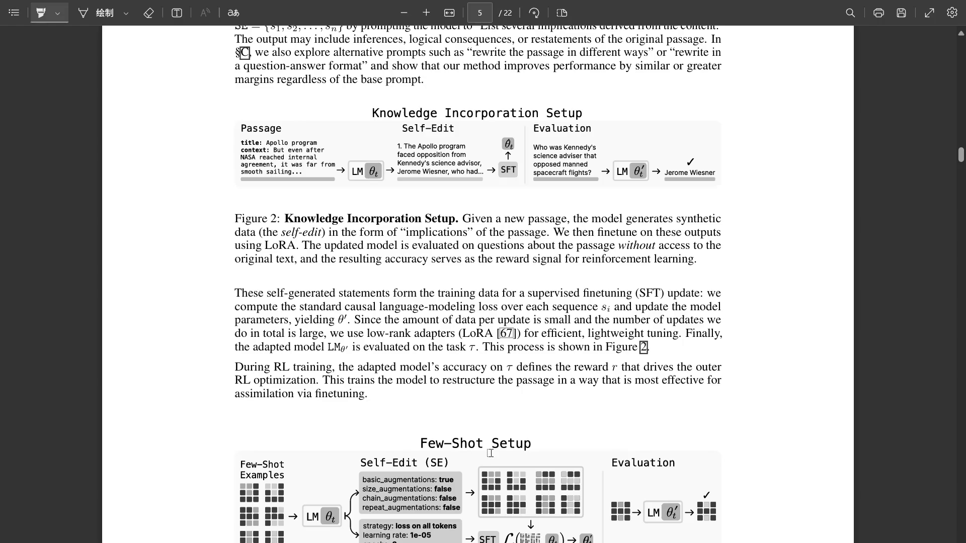
pyautogui.click(41, 12)
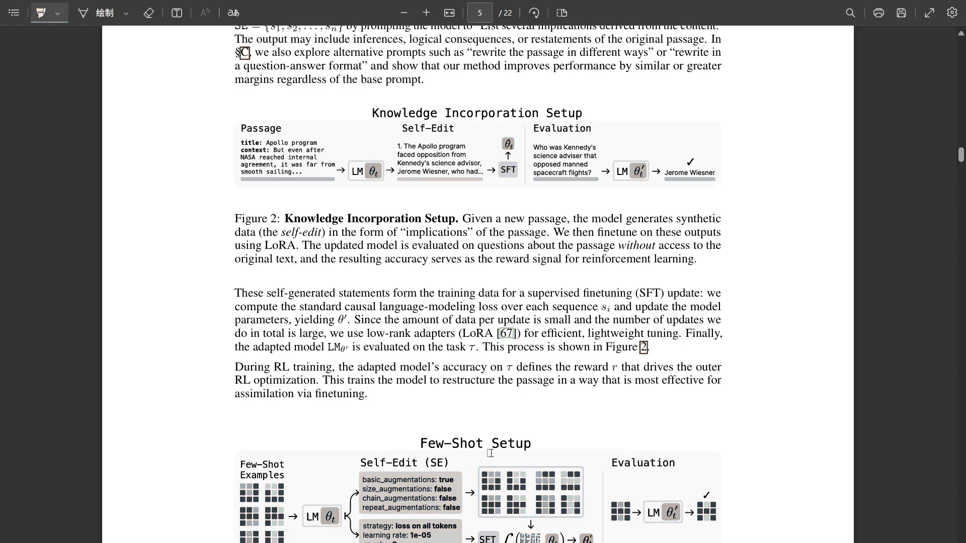
pyautogui.click(42, 12)
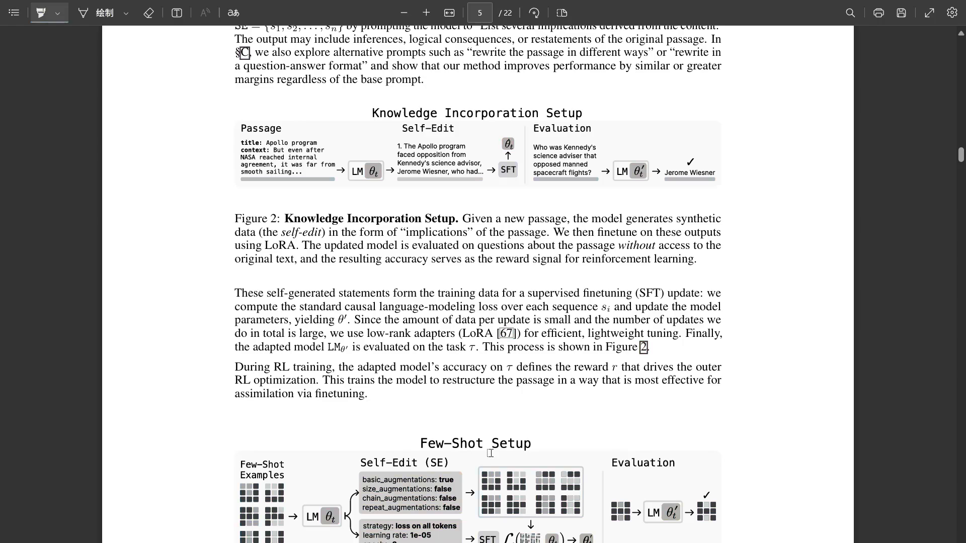
pyautogui.click(41, 12)
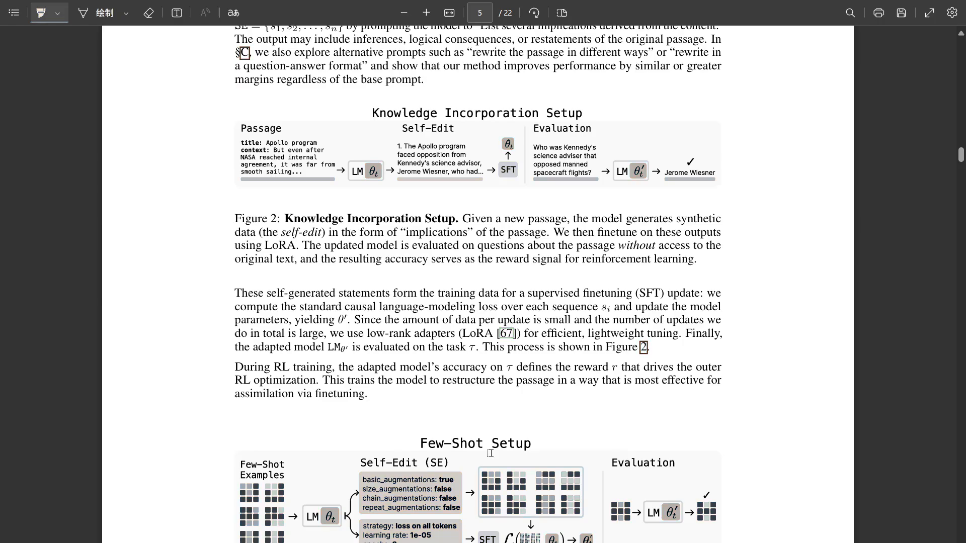
pyautogui.click(41, 12)
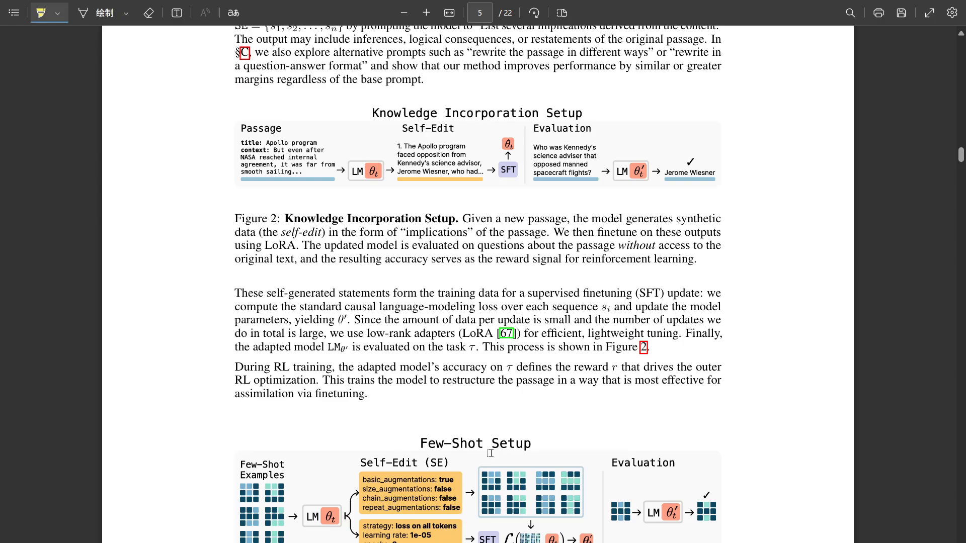
# - Scroll through page 6's few-shot results to Table 1 and Section 4.2 on page 7
pyautogui.scroll(-3)
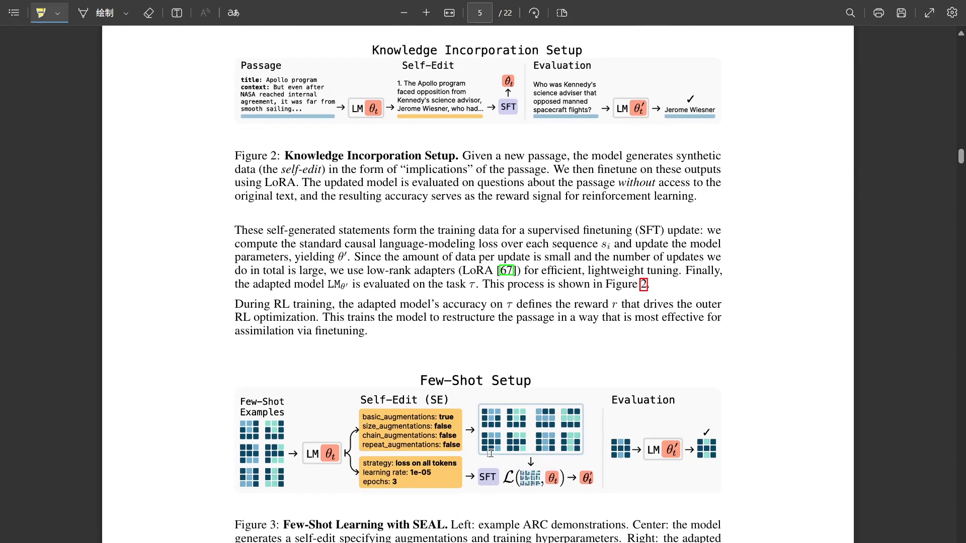
pyautogui.scroll(-3)
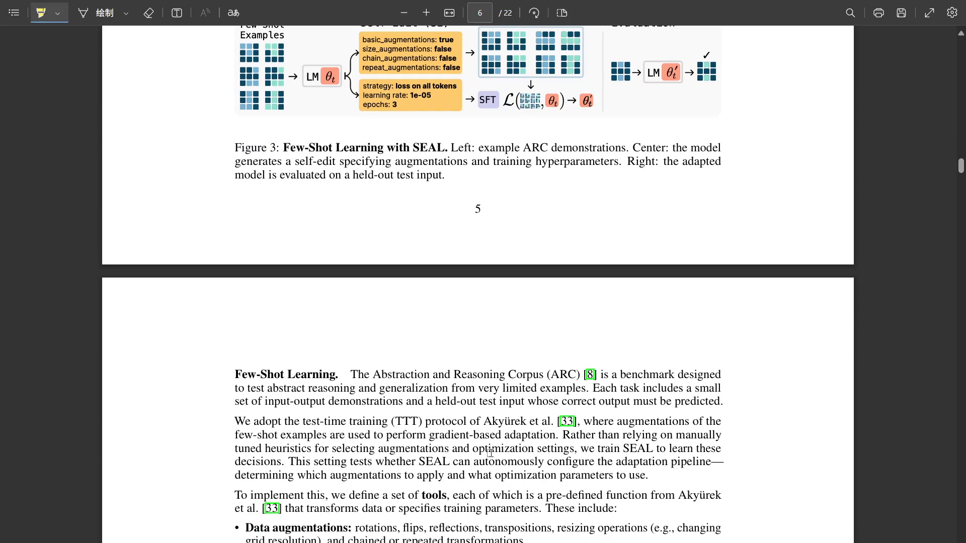
pyautogui.scroll(-3)
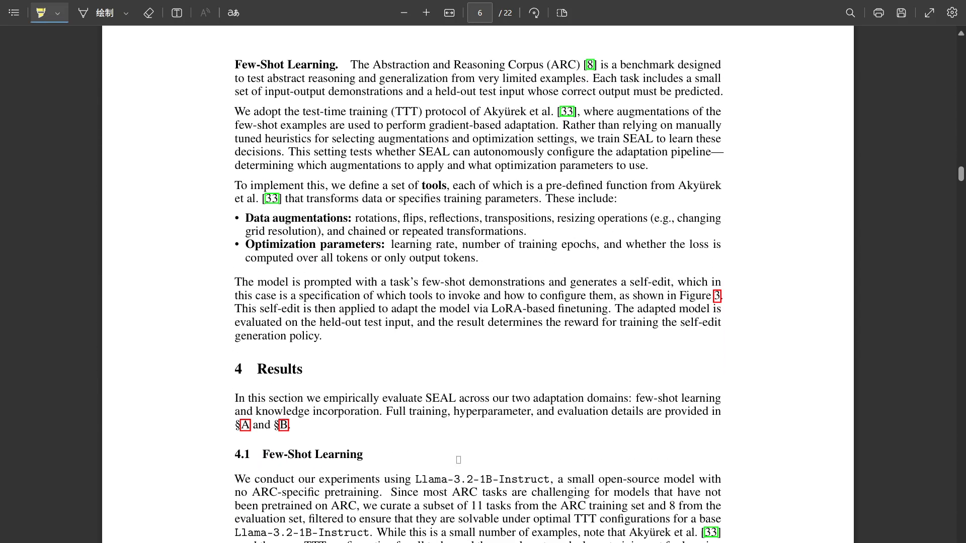
pyautogui.scroll(-3)
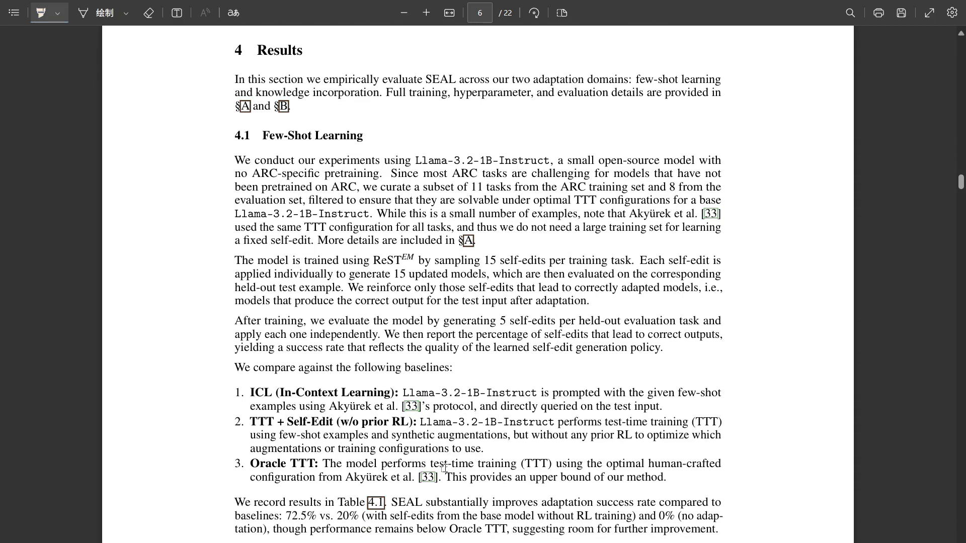
pyautogui.scroll(-3)
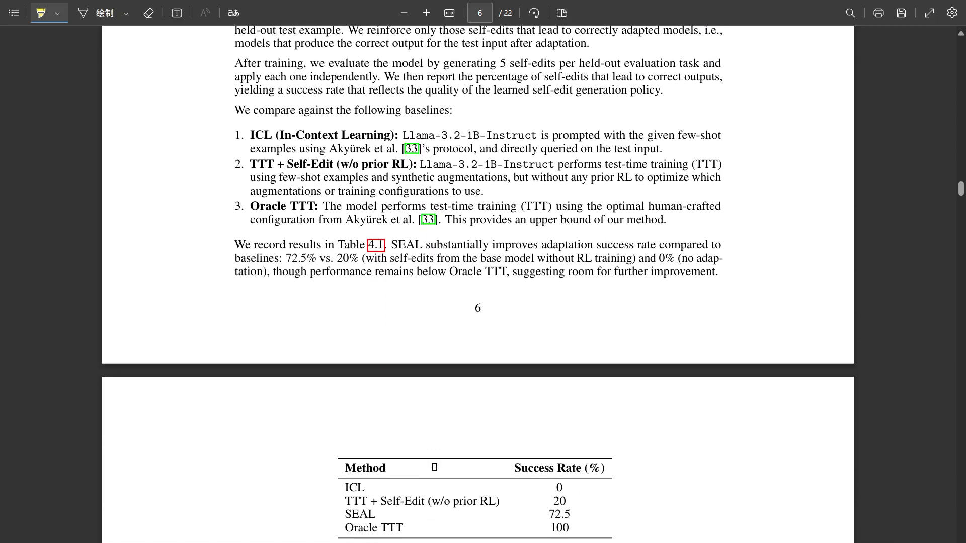
pyautogui.scroll(-3)
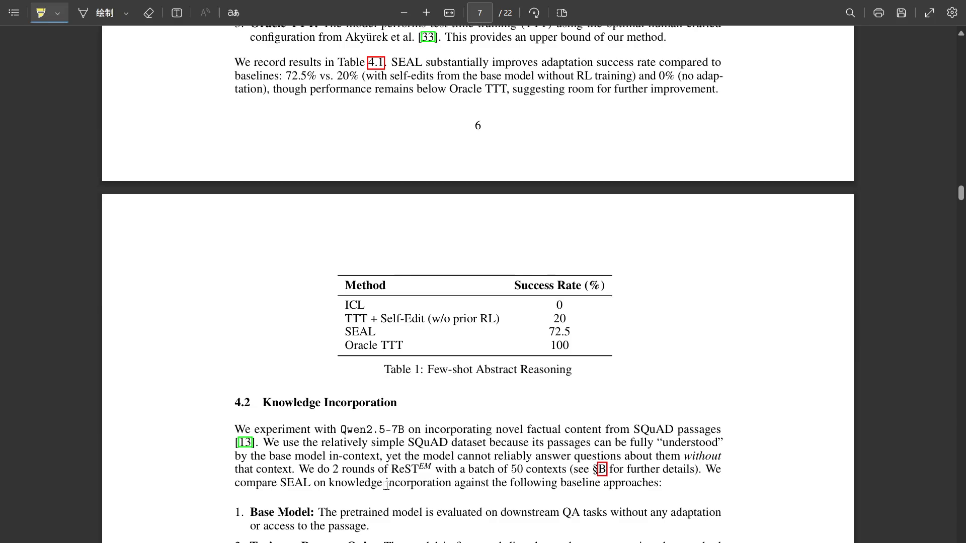
pyautogui.scroll(-3)
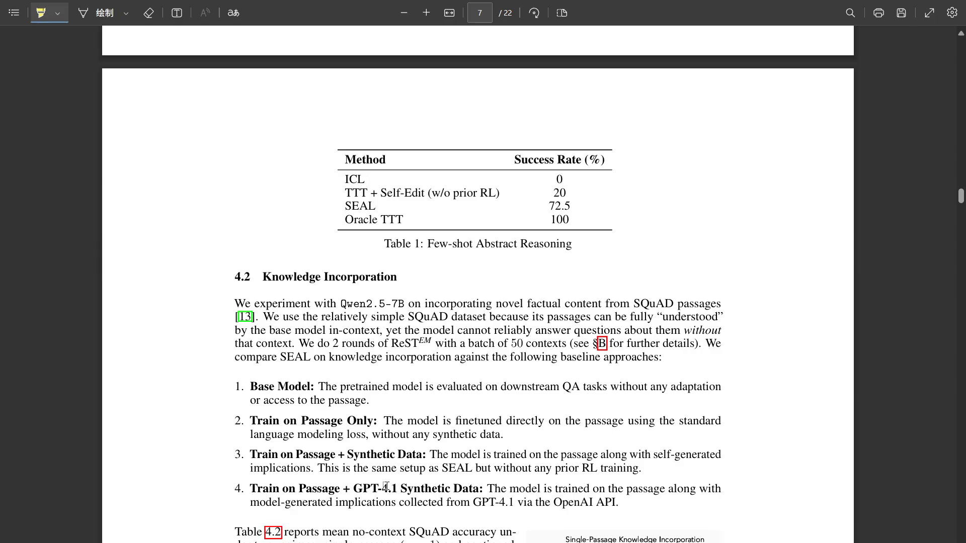
# - Scroll past Figure 4 to Table 2 and Figure 5's self-edit examples on page 8
pyautogui.scroll(-3)
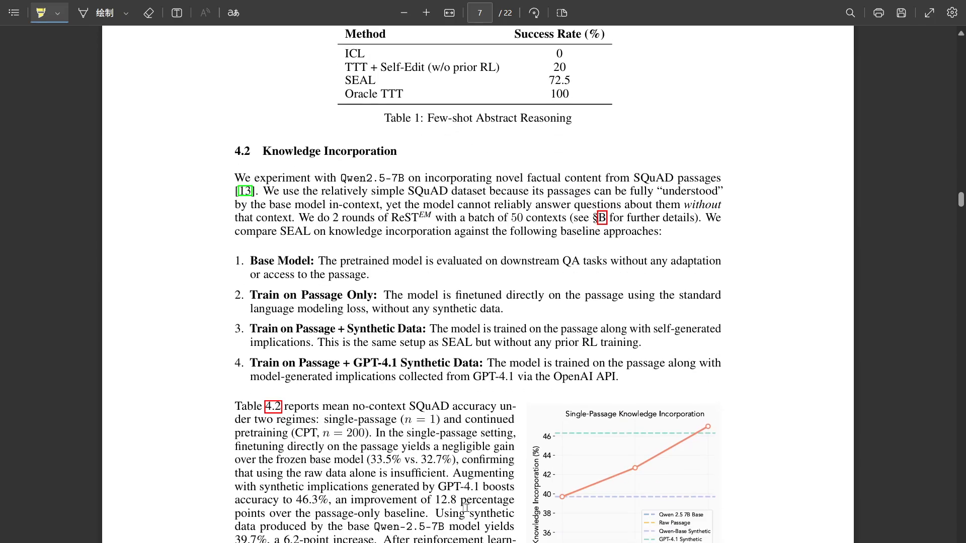
pyautogui.scroll(-3)
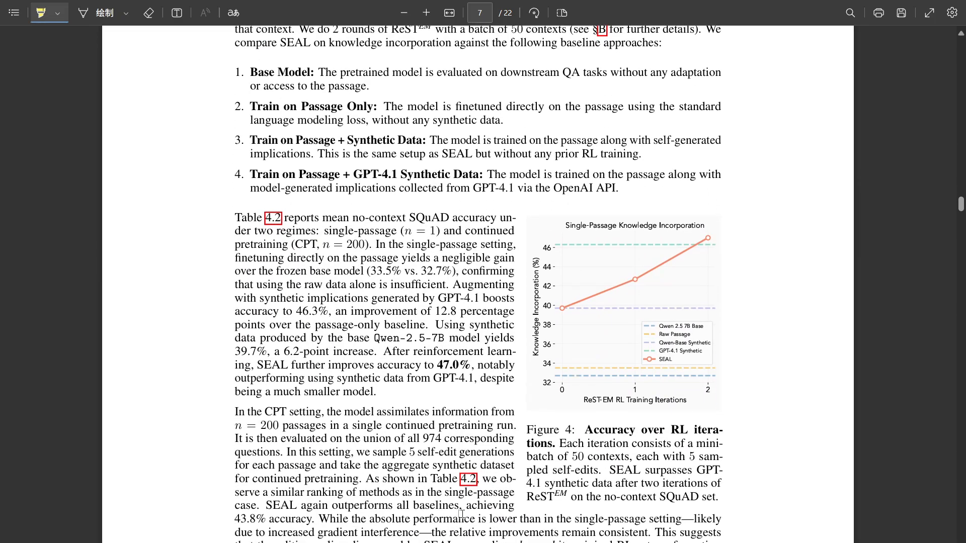
pyautogui.scroll(-3)
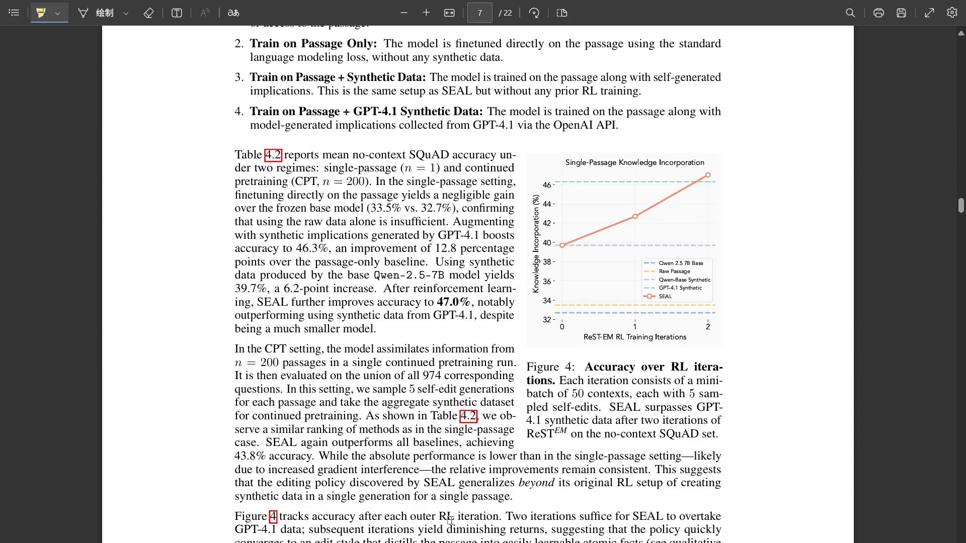
pyautogui.scroll(-3)
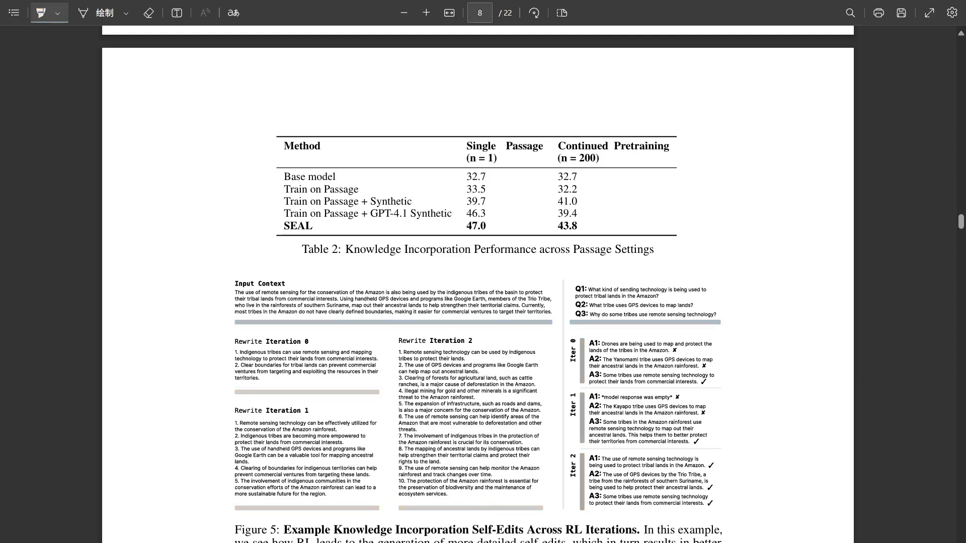
pyautogui.click(41, 12)
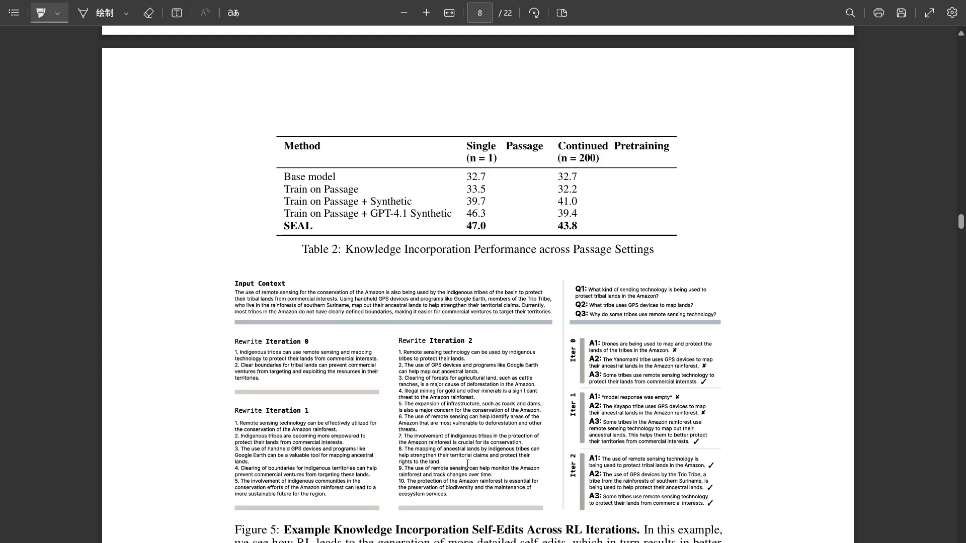
pyautogui.click(41, 12)
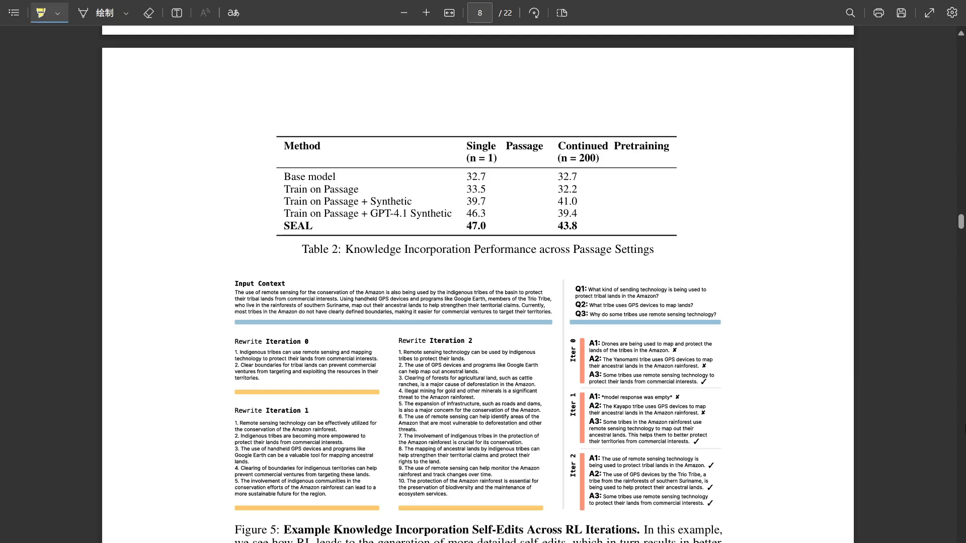
pyautogui.moveTo(953, 497)
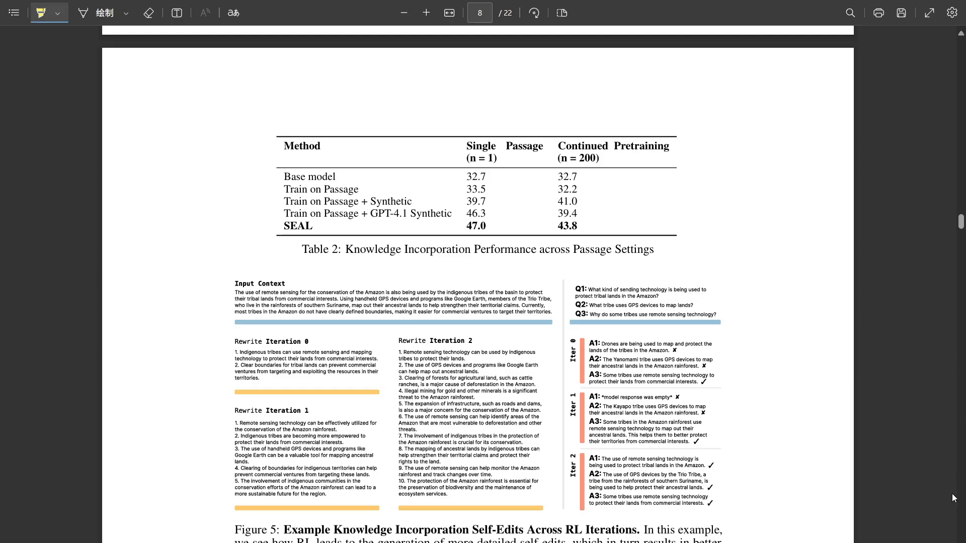
pyautogui.moveTo(959, 534)
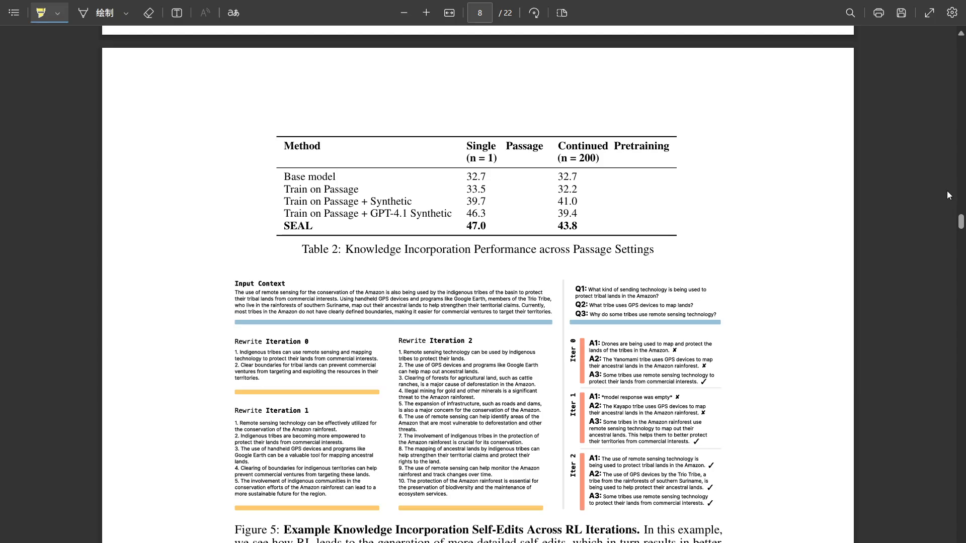
pyautogui.moveTo(946, 197)
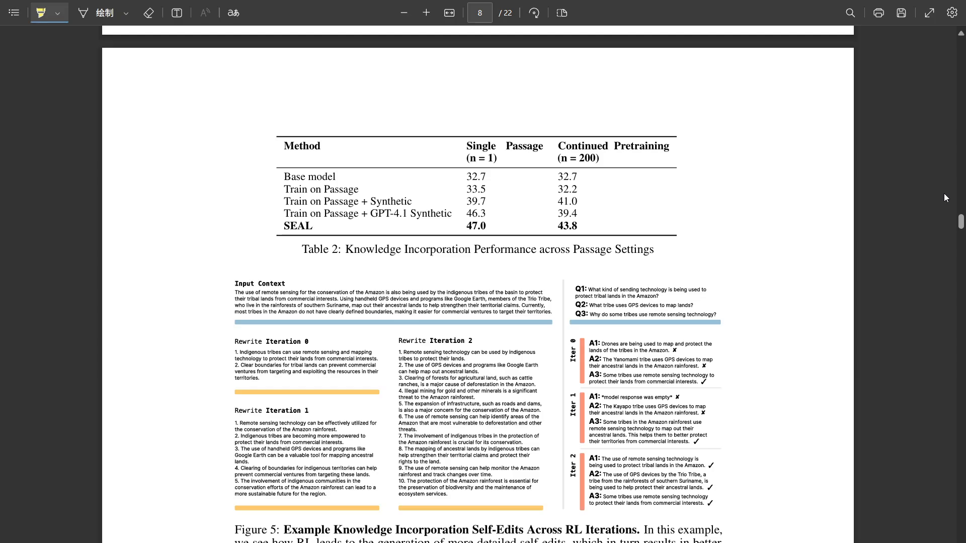
pyautogui.moveTo(884, 204)
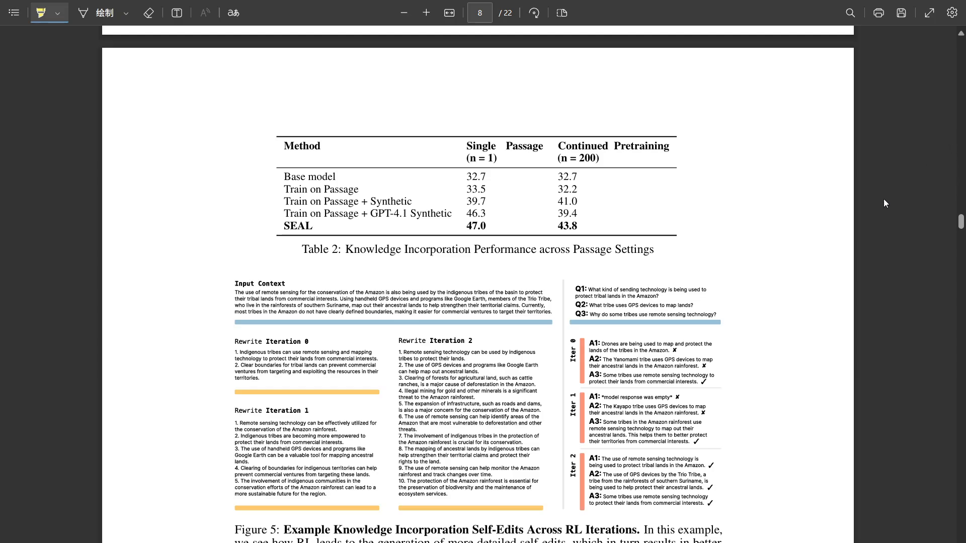
pyautogui.moveTo(898, 369)
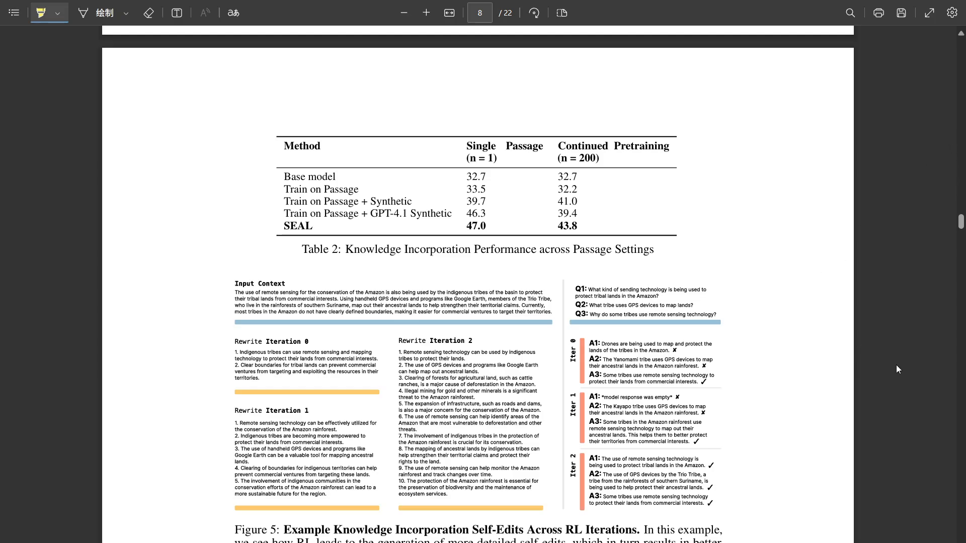
pyautogui.moveTo(910, 341)
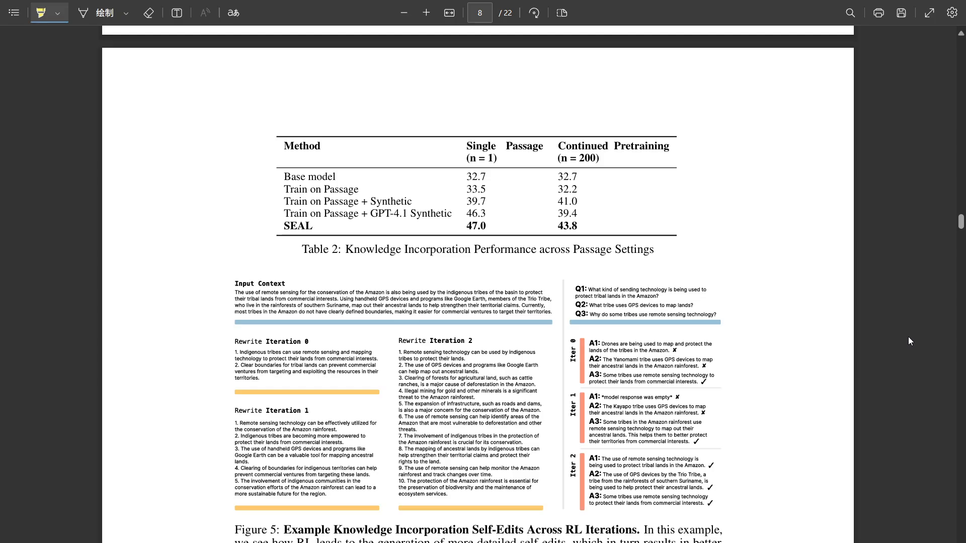
pyautogui.moveTo(833, 391)
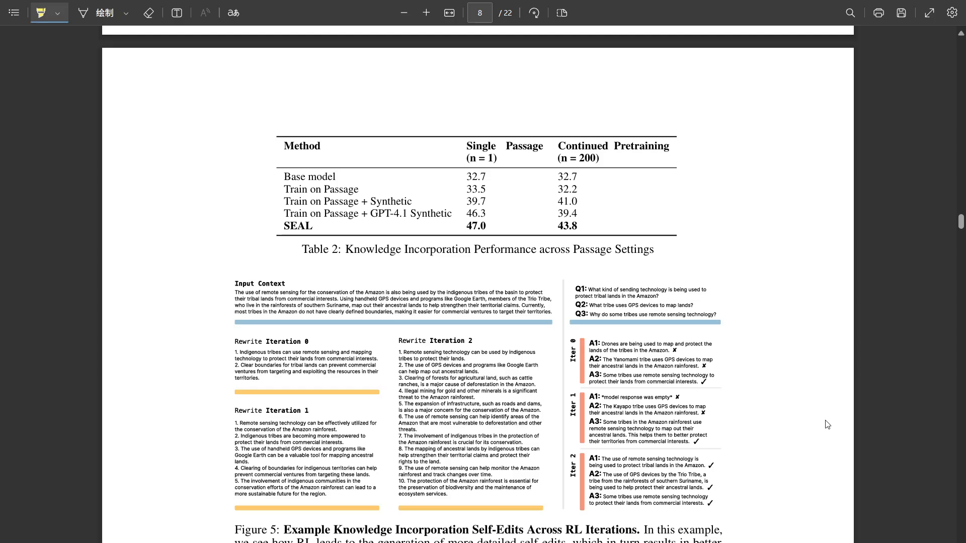
pyautogui.moveTo(827, 425)
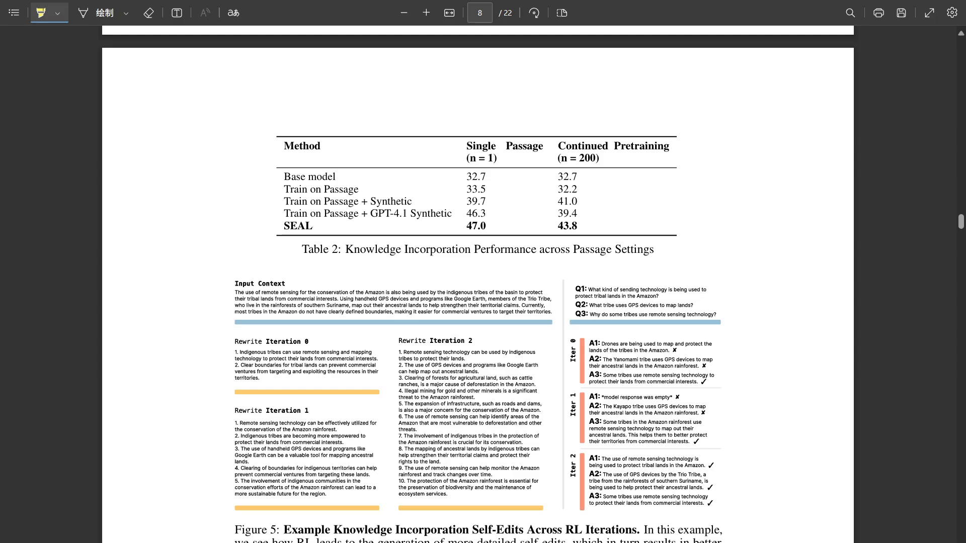
# - Scroll past Figure 5 into Section 5 Limitations on page 9
pyautogui.scroll(-3)
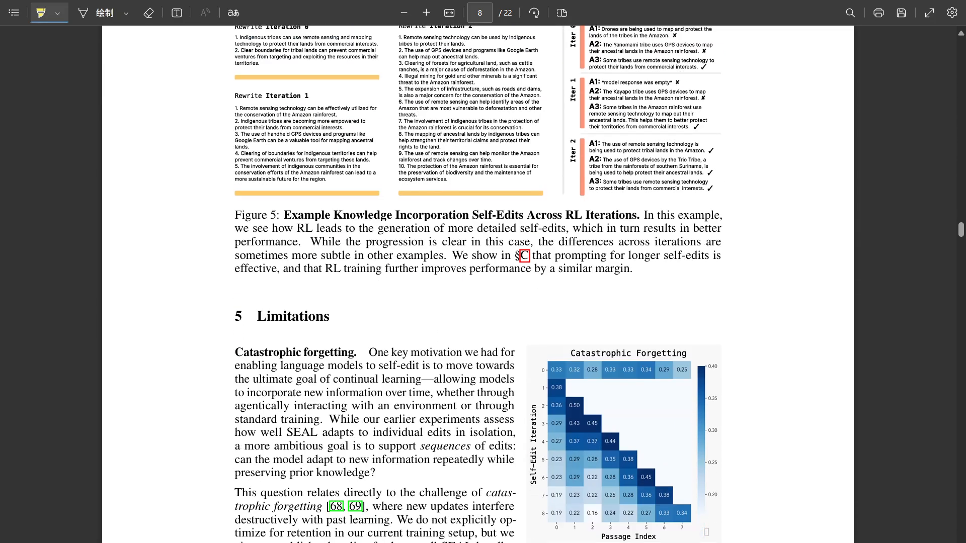
pyautogui.scroll(-3)
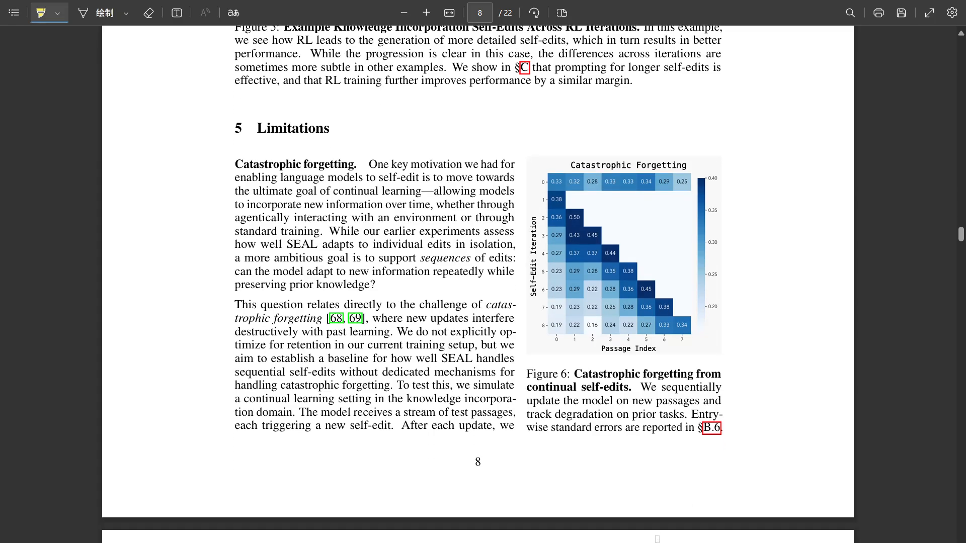
pyautogui.scroll(-3)
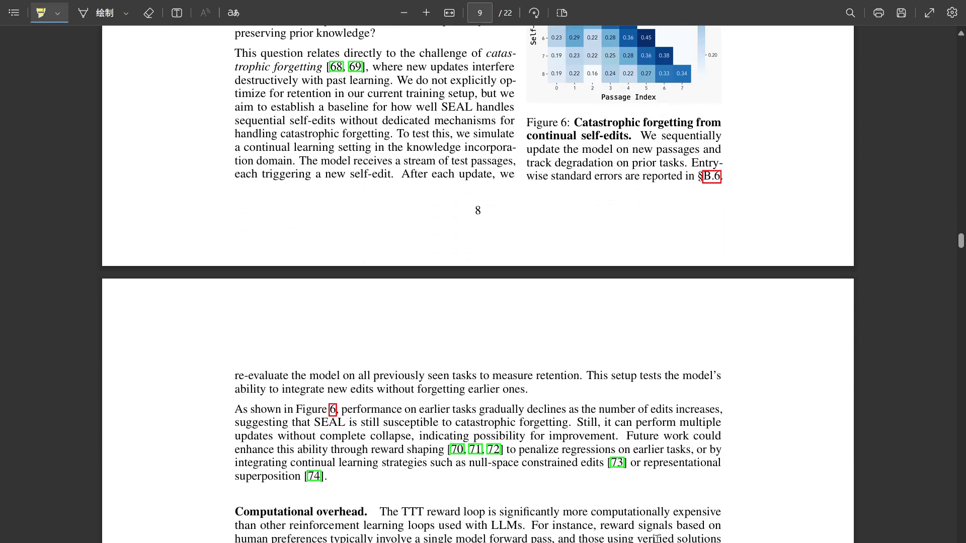
pyautogui.scroll(-3)
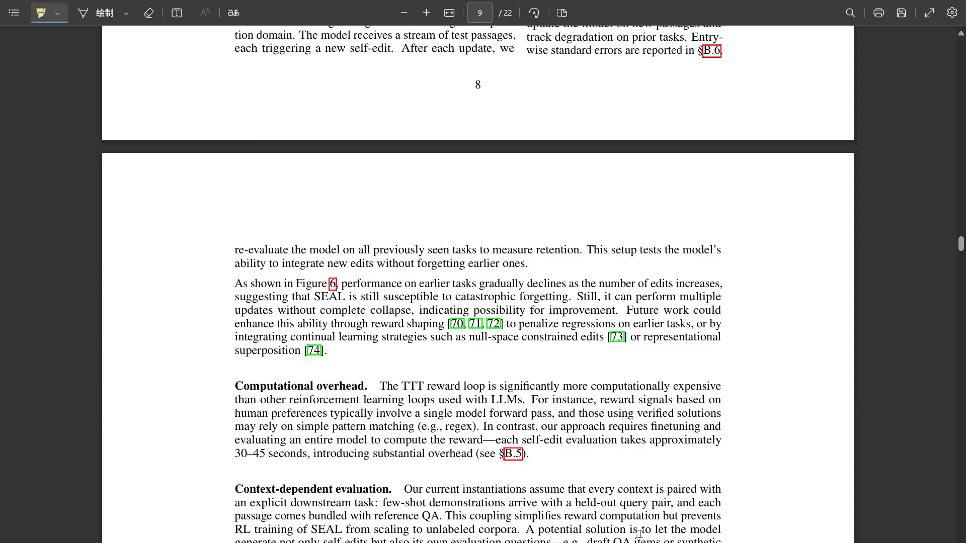
# - Scroll through Section 6 Discussion and Conclusion to its closing paragraph
pyautogui.scroll(-3)
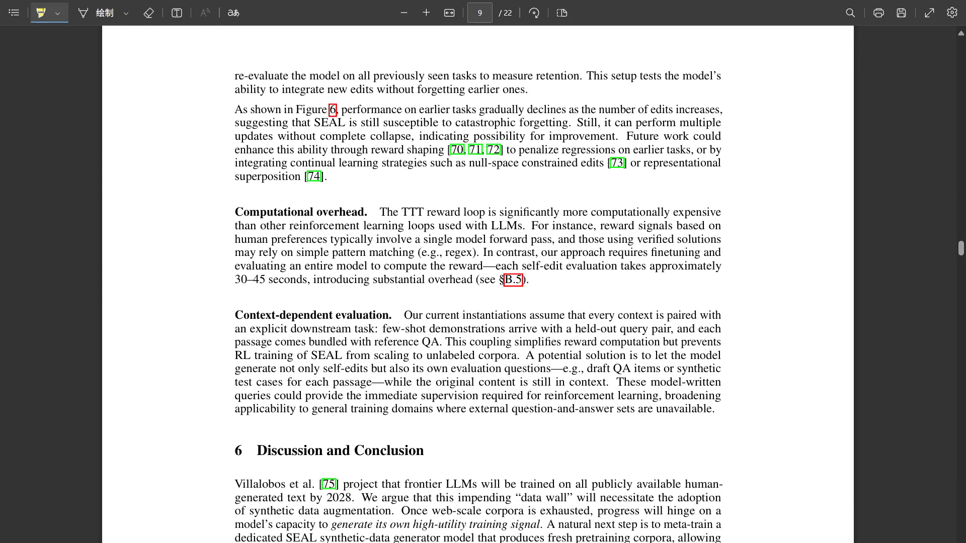
pyautogui.scroll(-3)
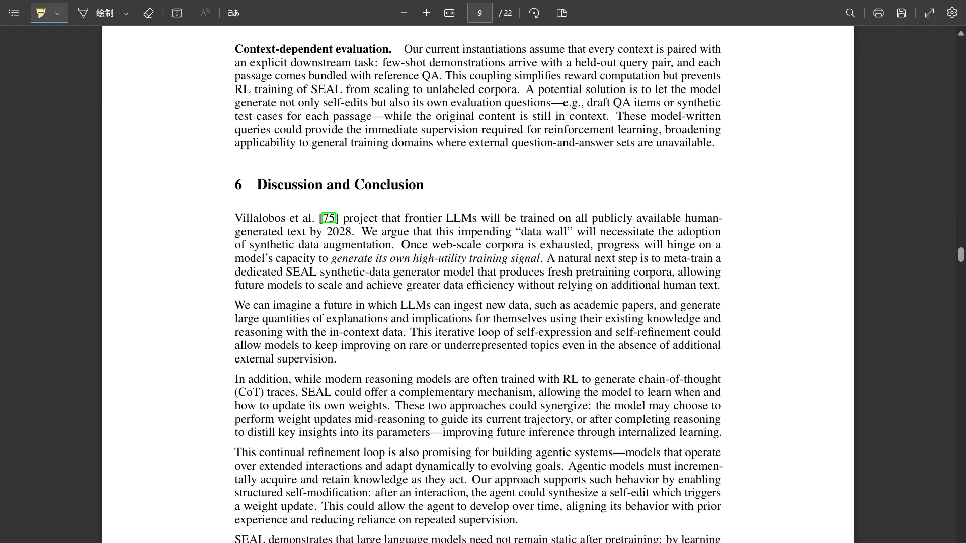
pyautogui.scroll(-3)
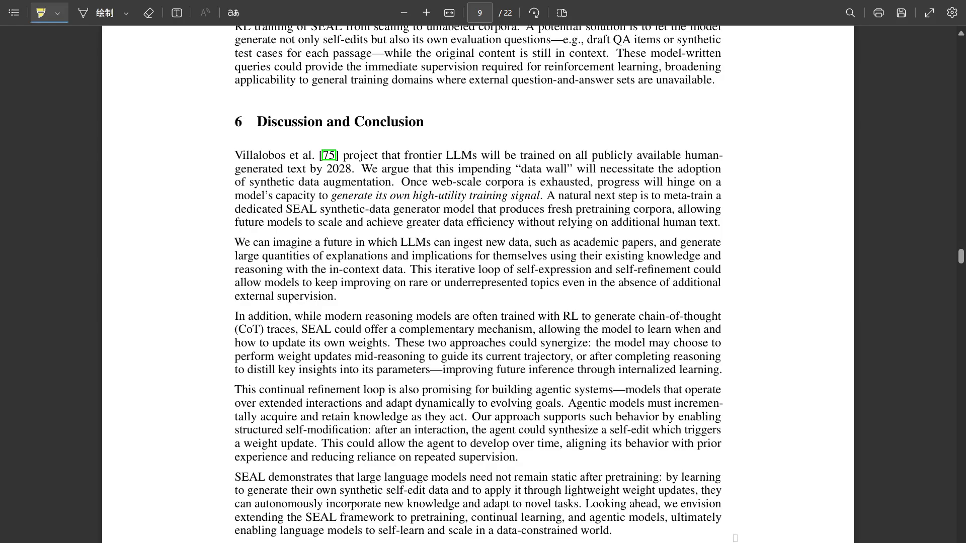
pyautogui.moveTo(582, 373)
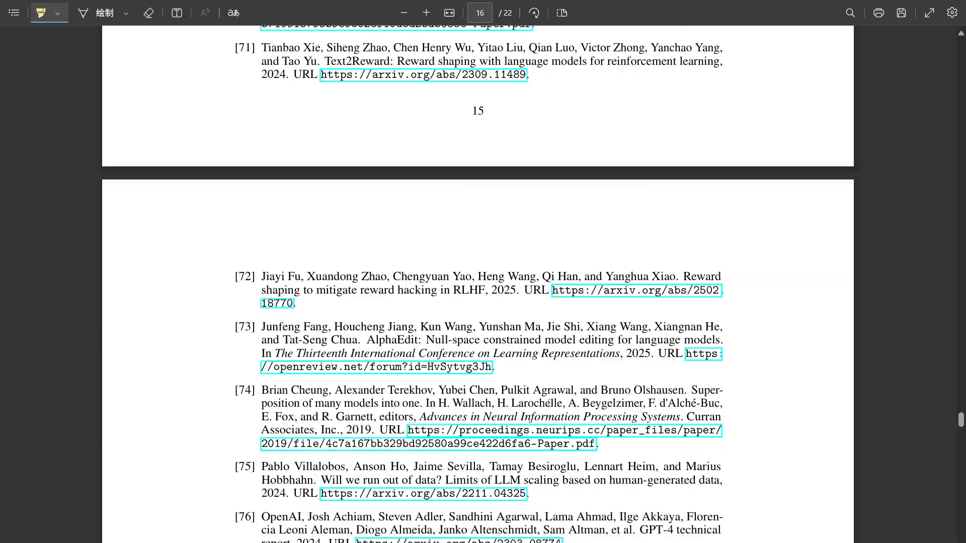
# - Skim Appendices A–C to the end, then return to page 21's implications prompt boxes
pyautogui.scroll(-3)
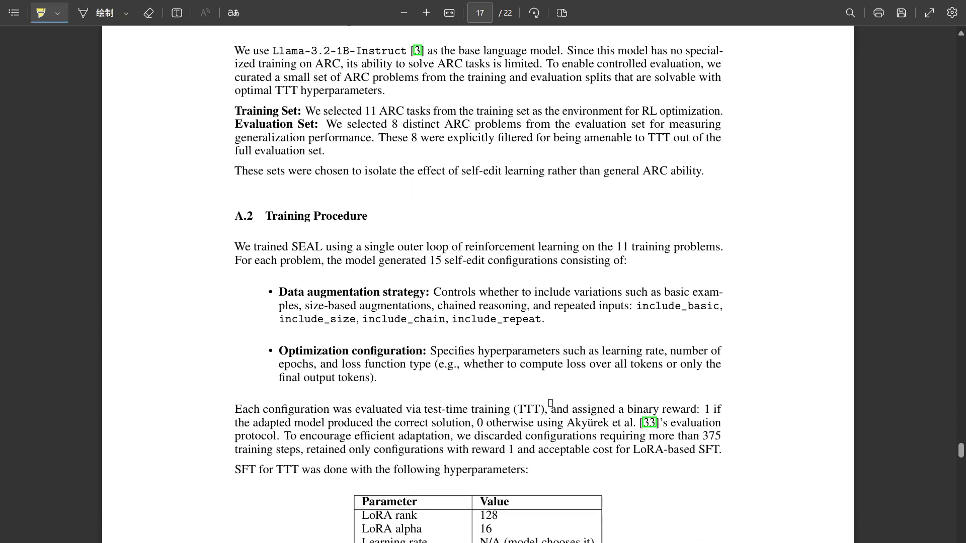
pyautogui.scroll(-3)
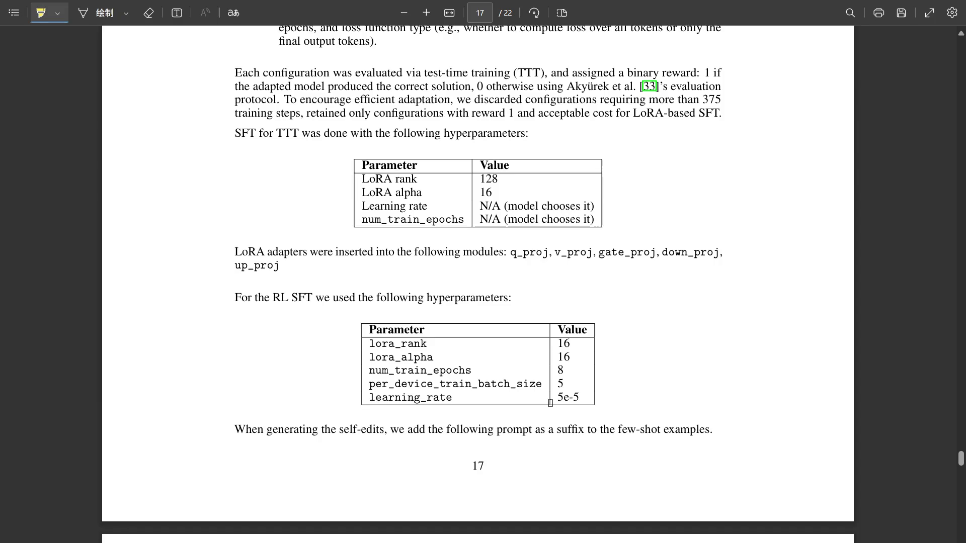
pyautogui.scroll(-3)
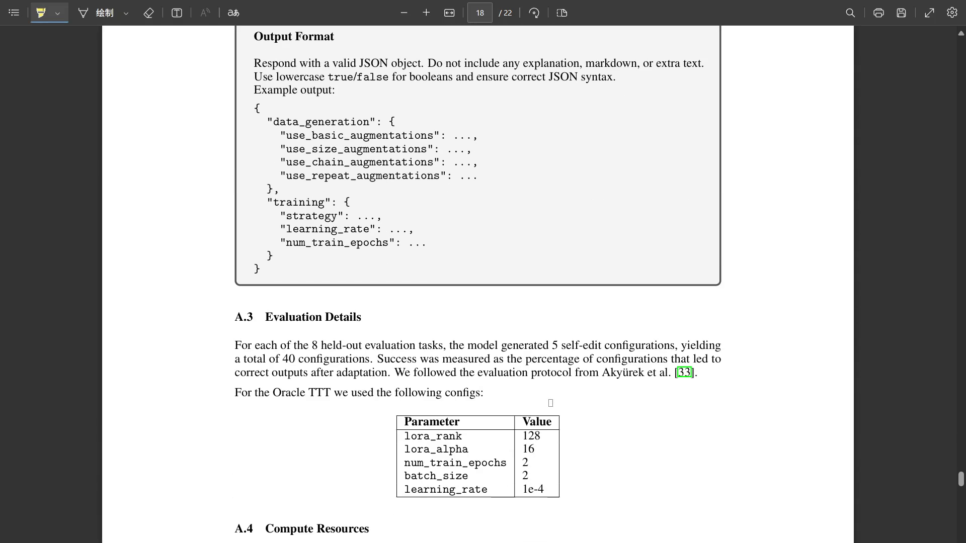
pyautogui.scroll(-3)
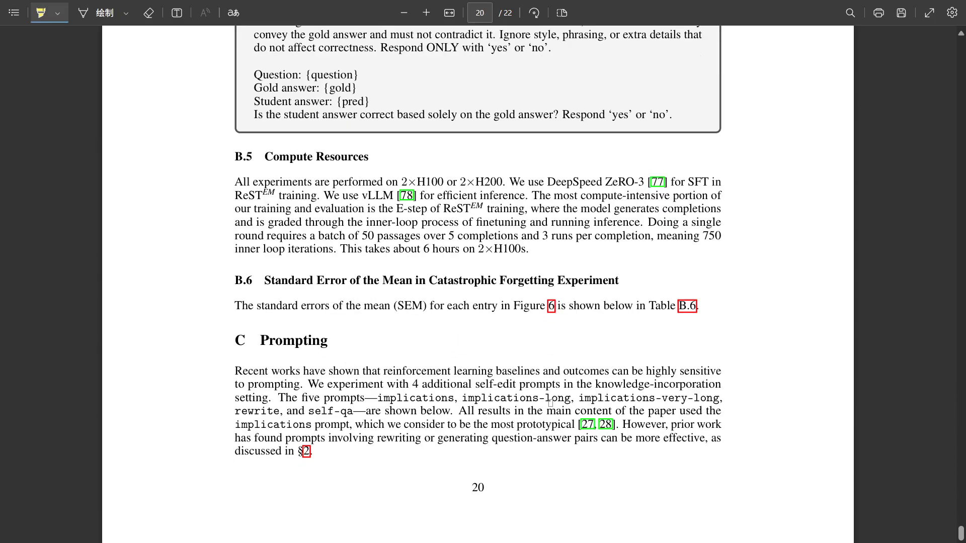
pyautogui.scroll(-3)
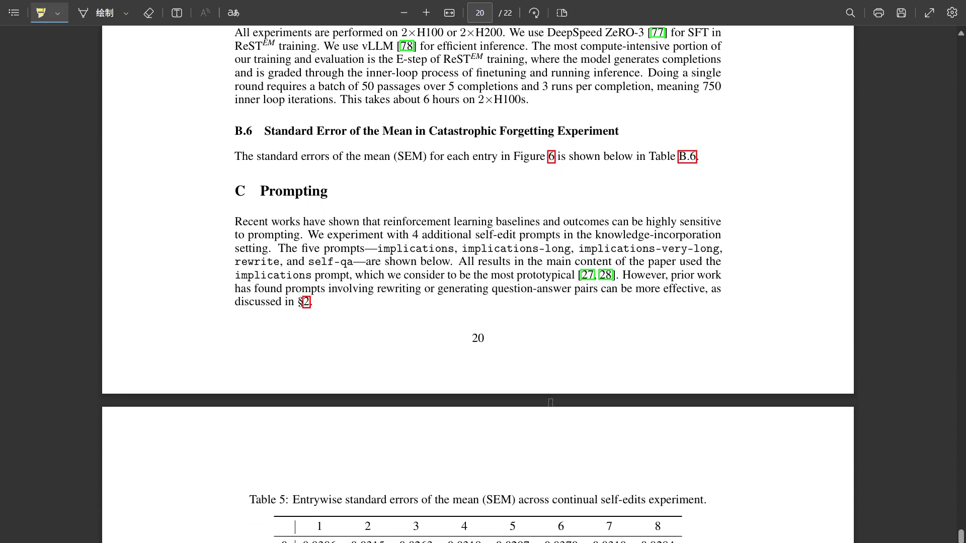
pyautogui.scroll(-3)
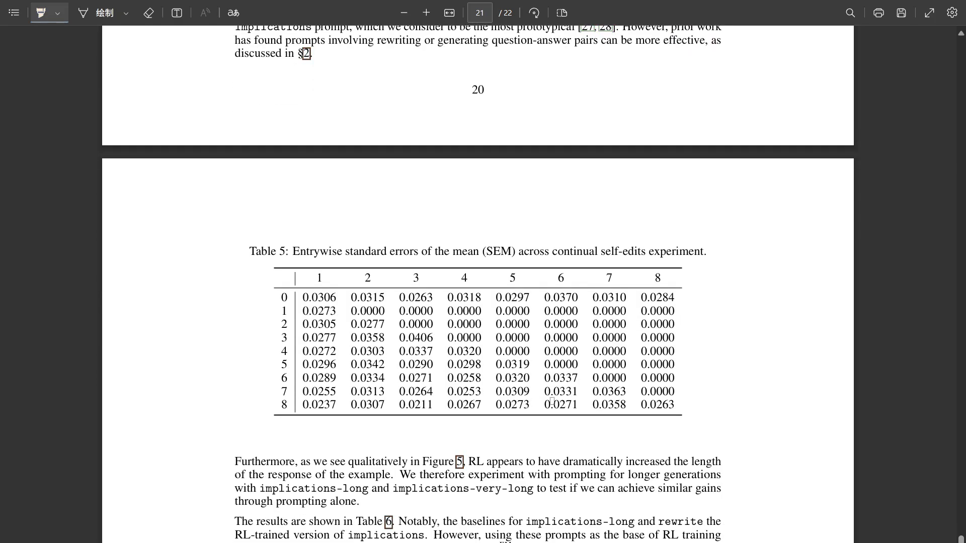
pyautogui.scroll(-3)
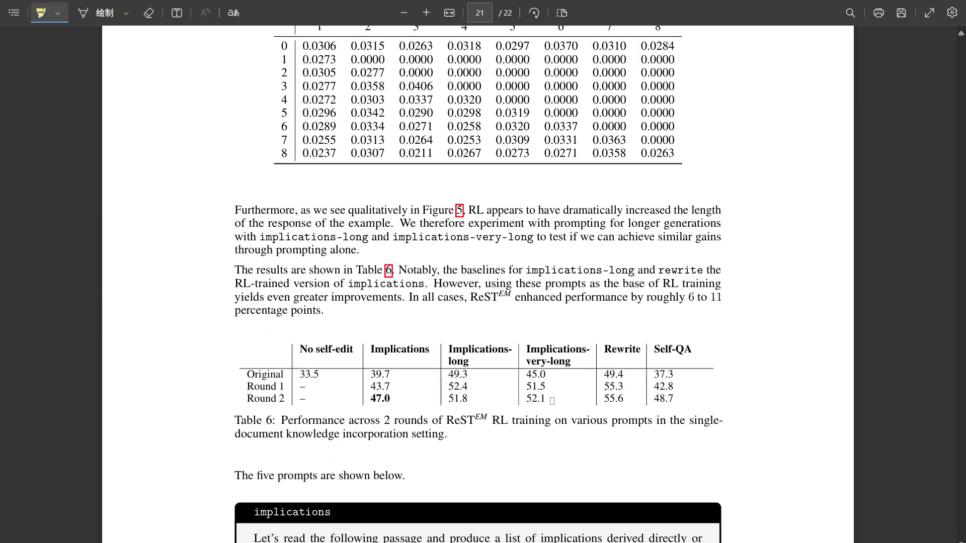
pyautogui.scroll(-3)
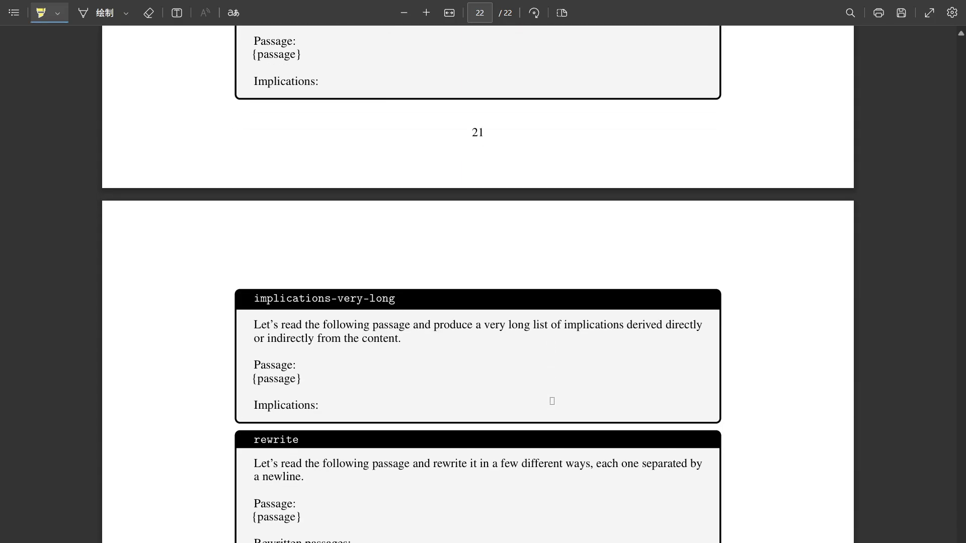
pyautogui.scroll(-3)
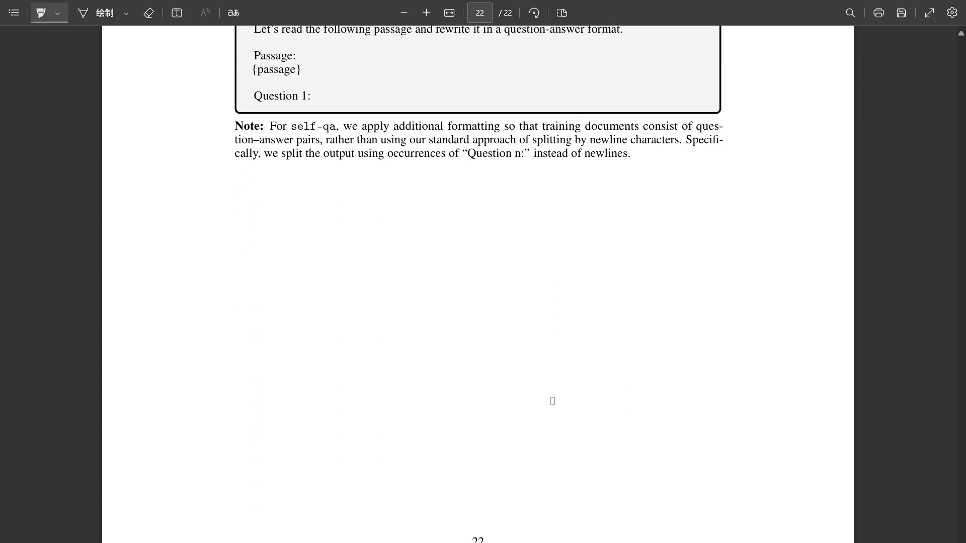
pyautogui.scroll(3)
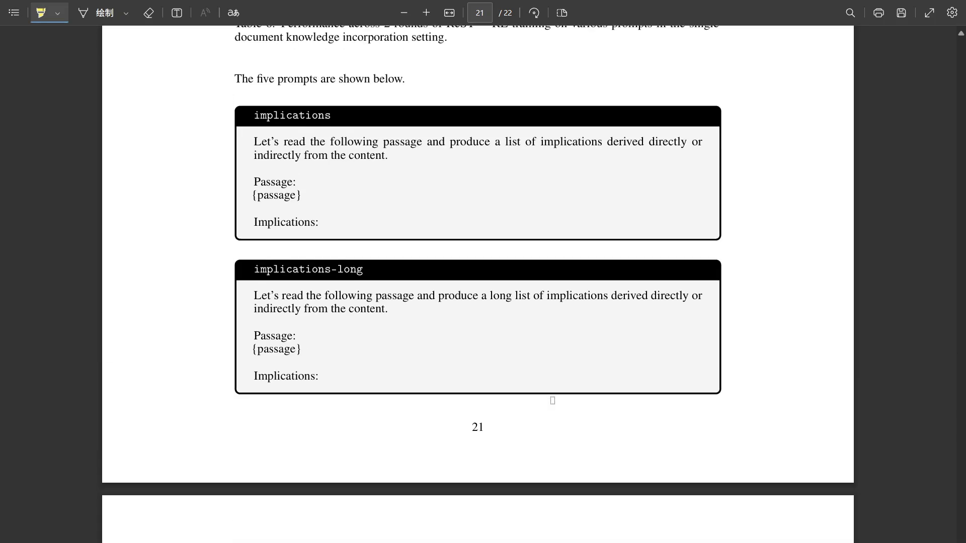
# - Scroll up on page 21 until Table 6's round results sit above the implications prompts
pyautogui.scroll(3)
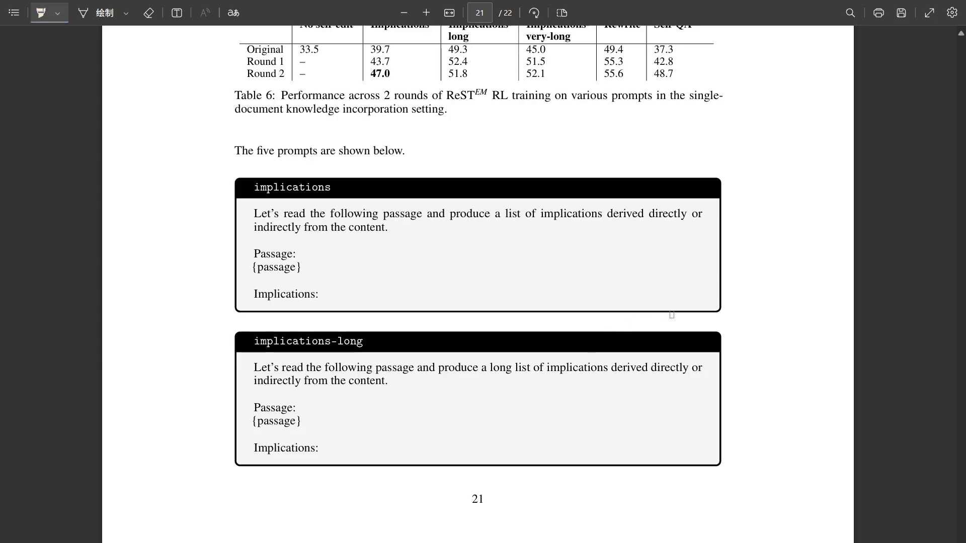
# - Scroll back up to page 5, stopping at Figure 3's Few-Shot Setup
pyautogui.scroll(3)
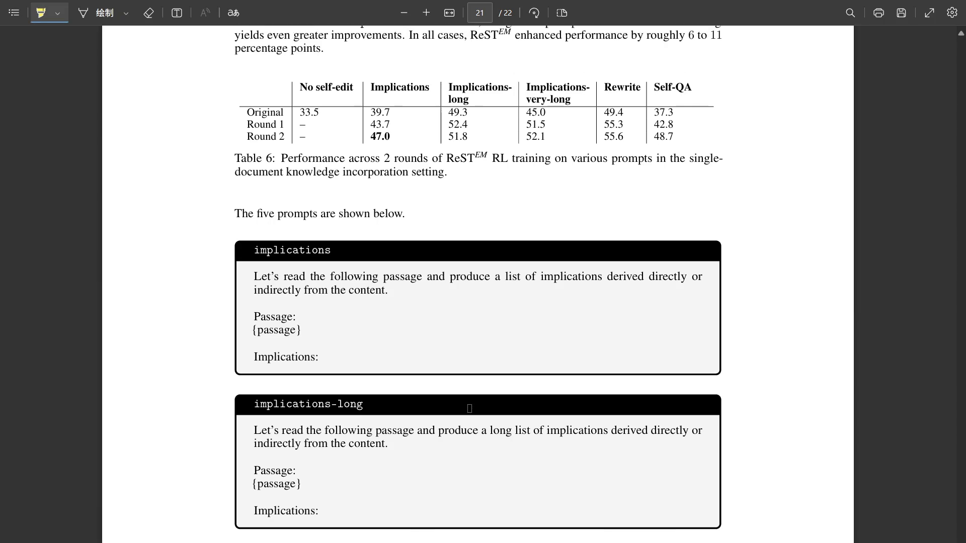
pyautogui.scroll(3)
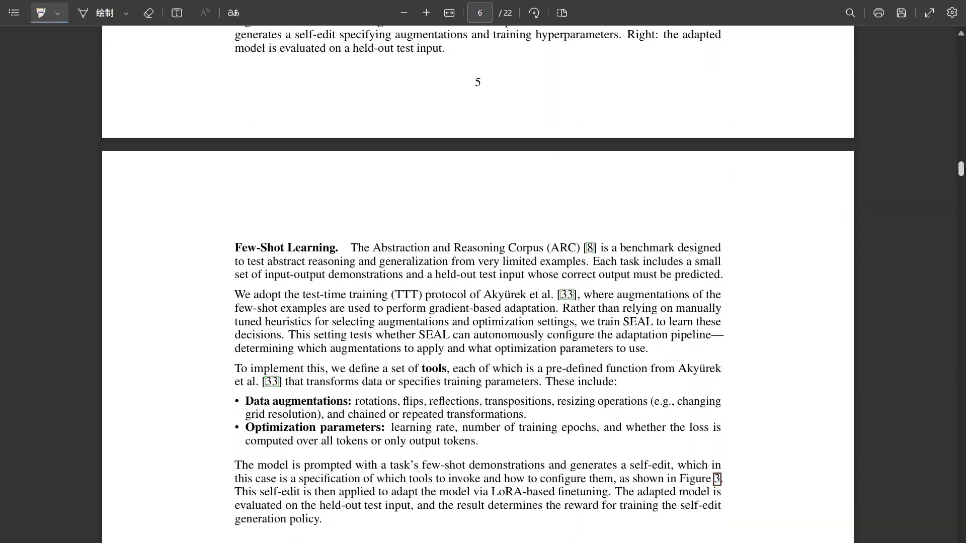
pyautogui.scroll(3)
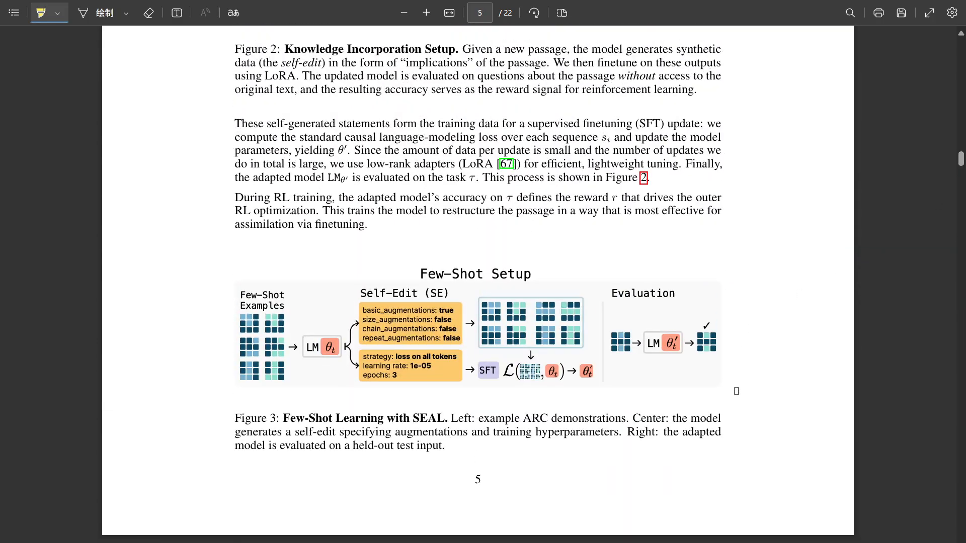